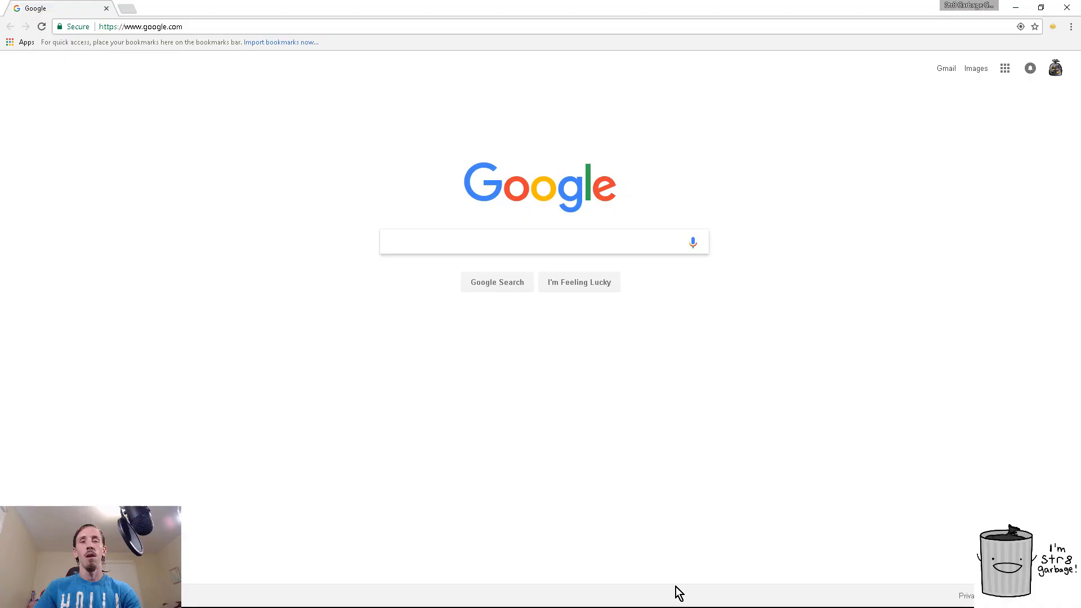
- Run a Google search for 'chromacam.me' to reach its site and download page
{"action": "left_click", "coordinate": [538, 242]}
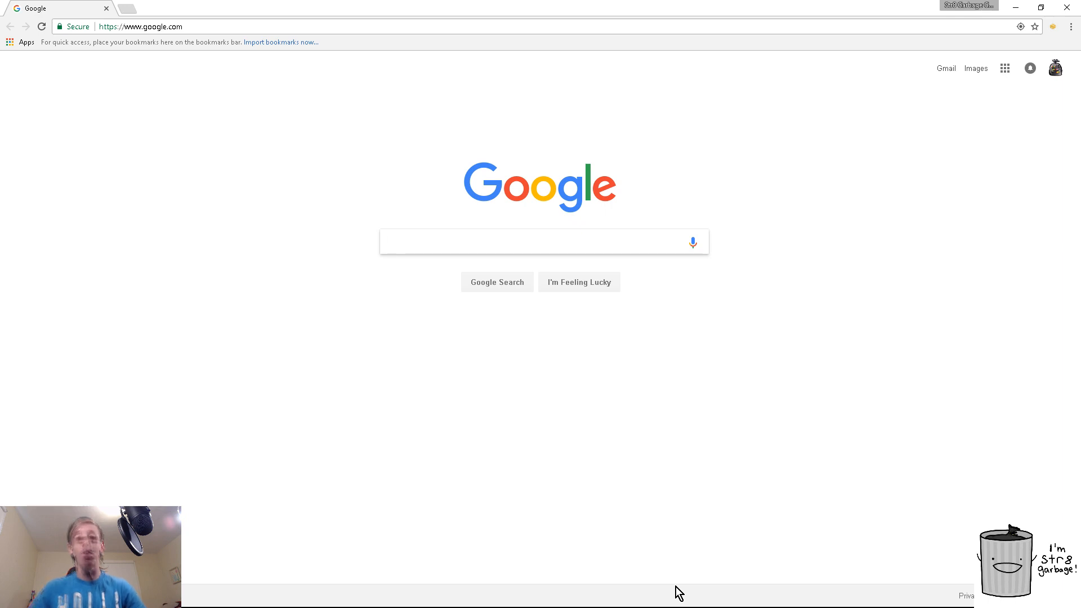
{"action": "left_click", "coordinate": [537, 242]}
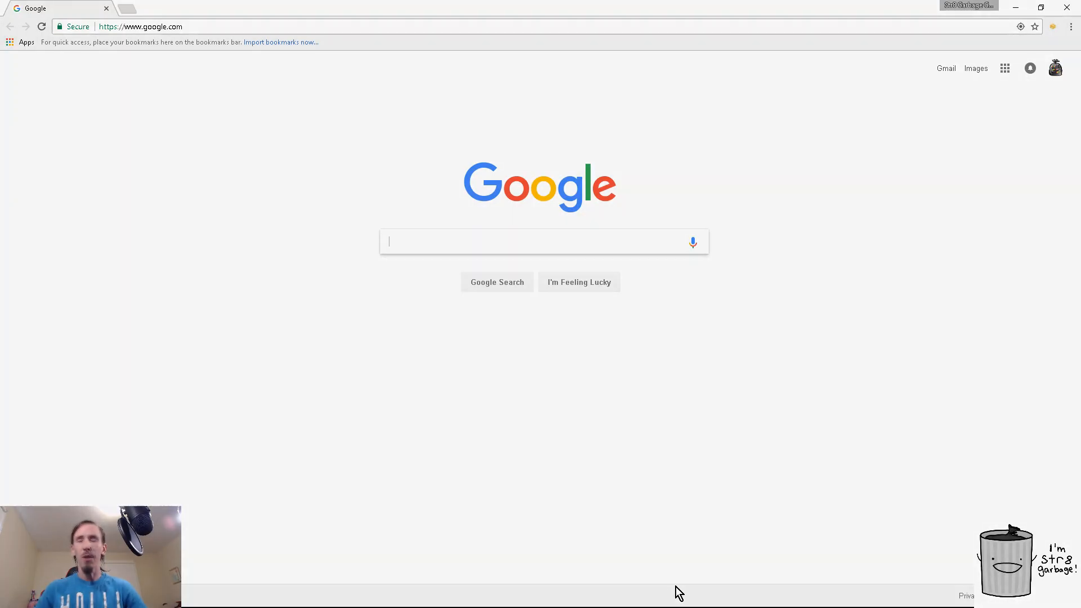
{"action": "mouse_move", "coordinate": [695, 585]}
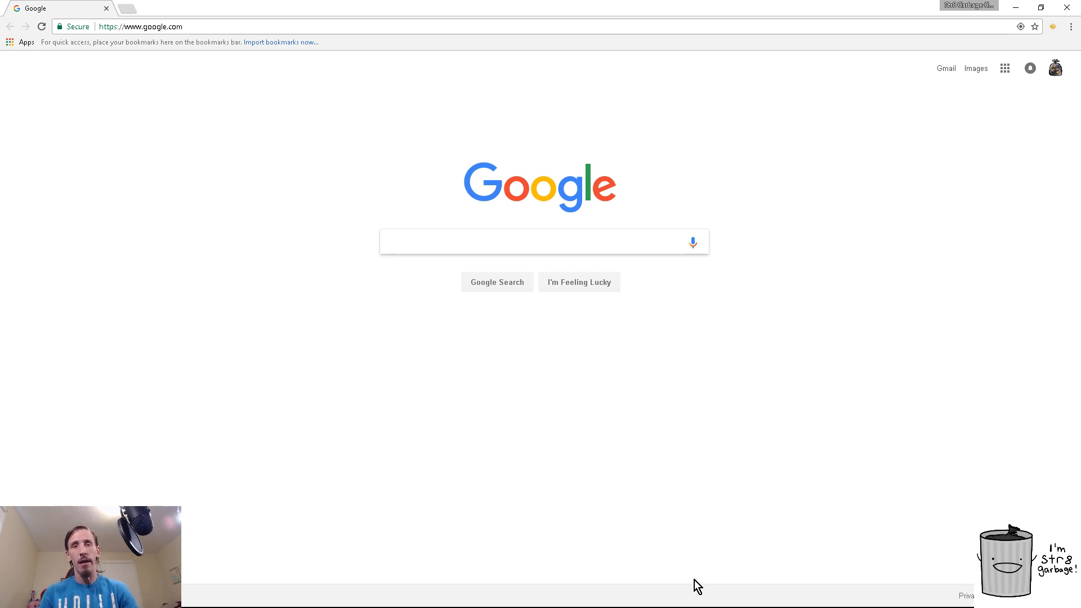
{"action": "left_click", "coordinate": [543, 241]}
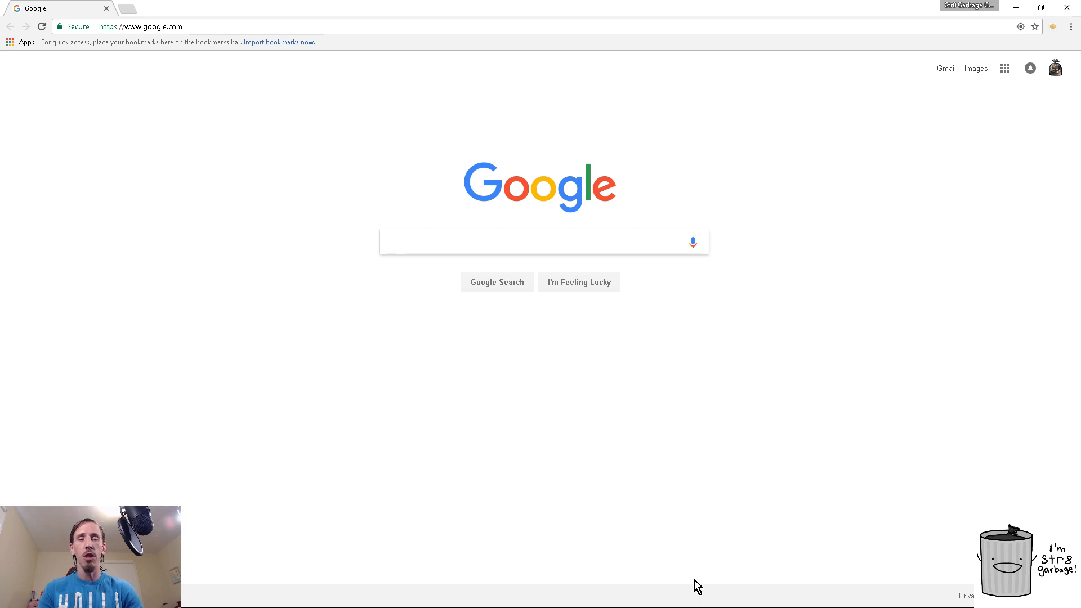
{"action": "left_click", "coordinate": [543, 241]}
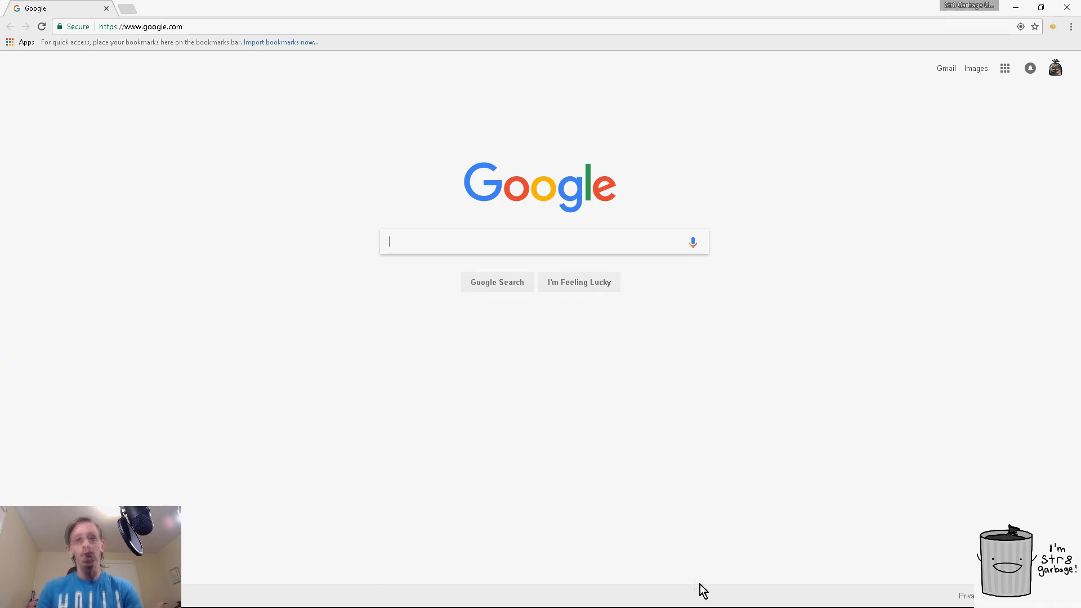
{"action": "mouse_move", "coordinate": [508, 535]}
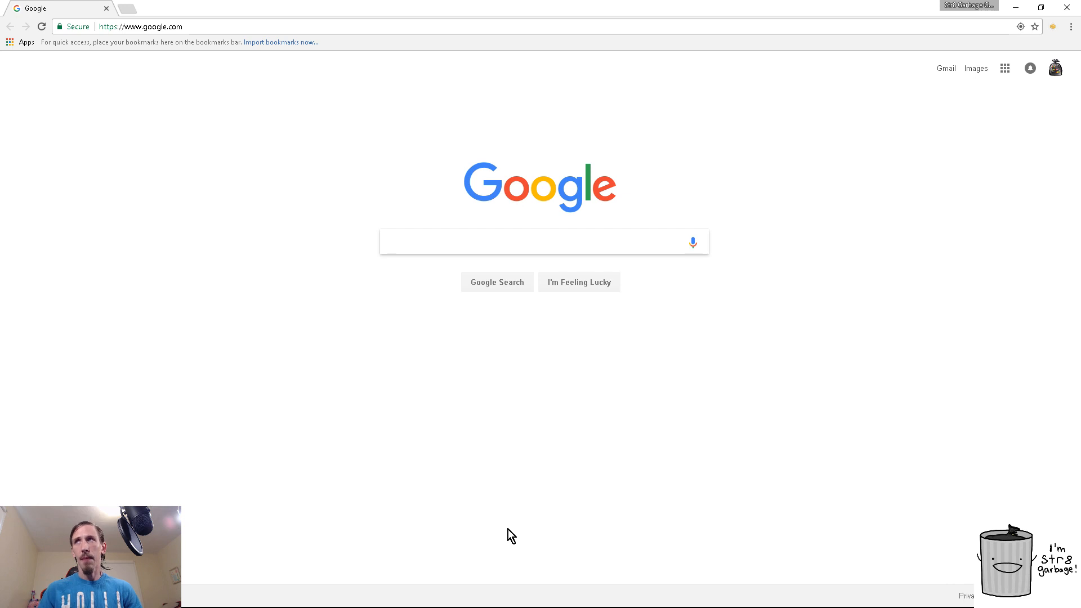
{"action": "left_click", "coordinate": [545, 242]}
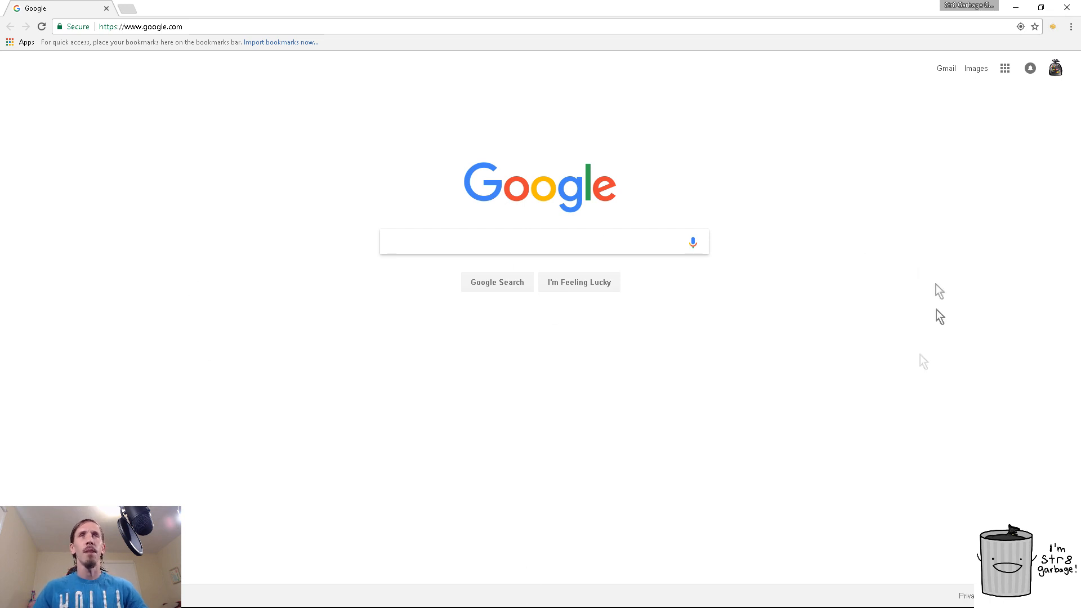
{"action": "mouse_move", "coordinate": [577, 390]}
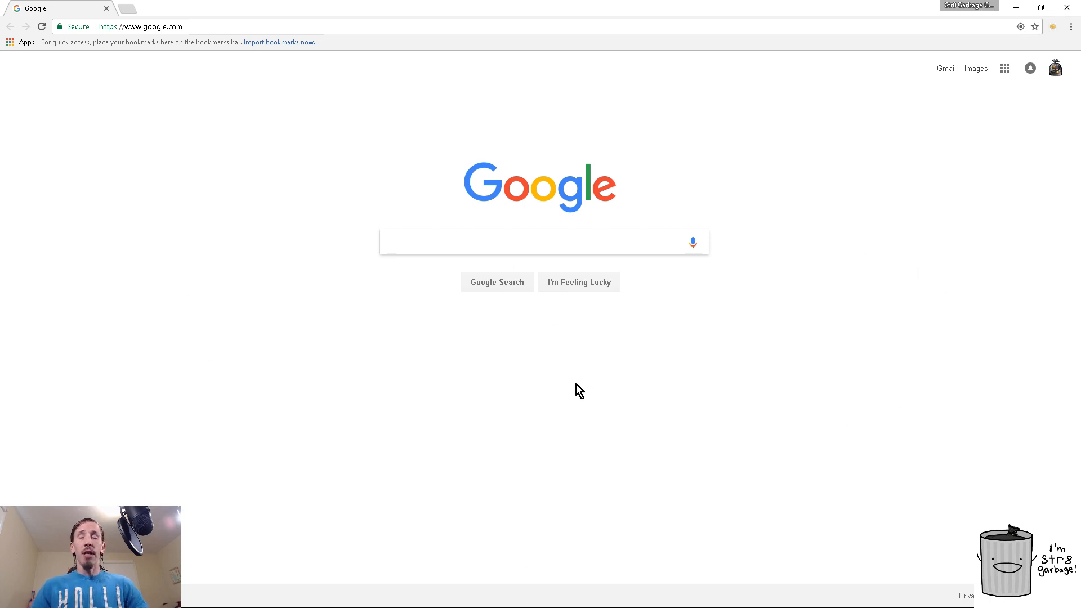
{"action": "mouse_move", "coordinate": [433, 261]}
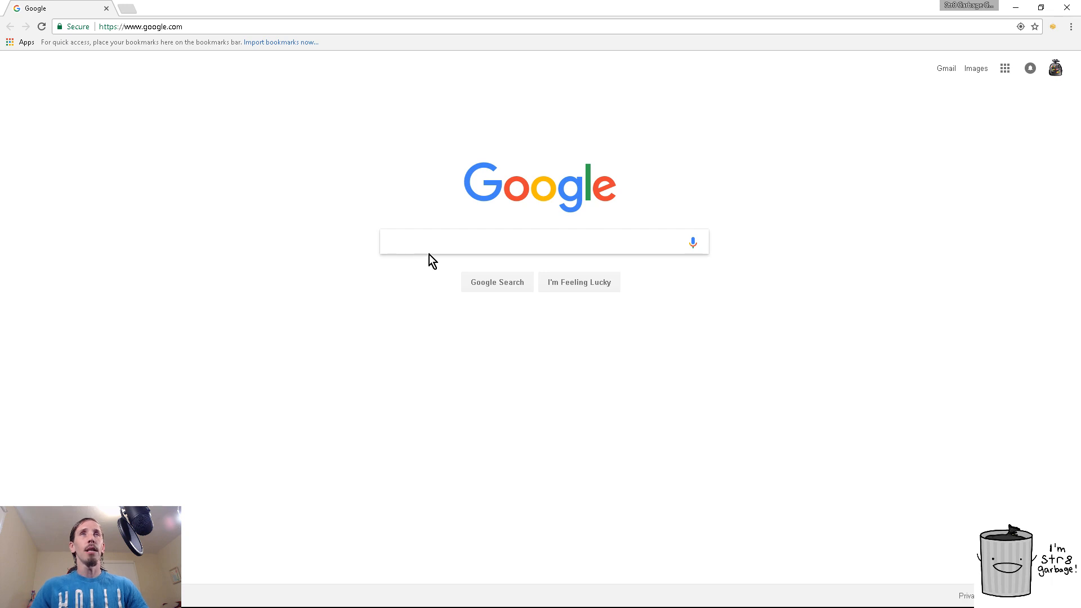
{"action": "left_click", "coordinate": [537, 241]}
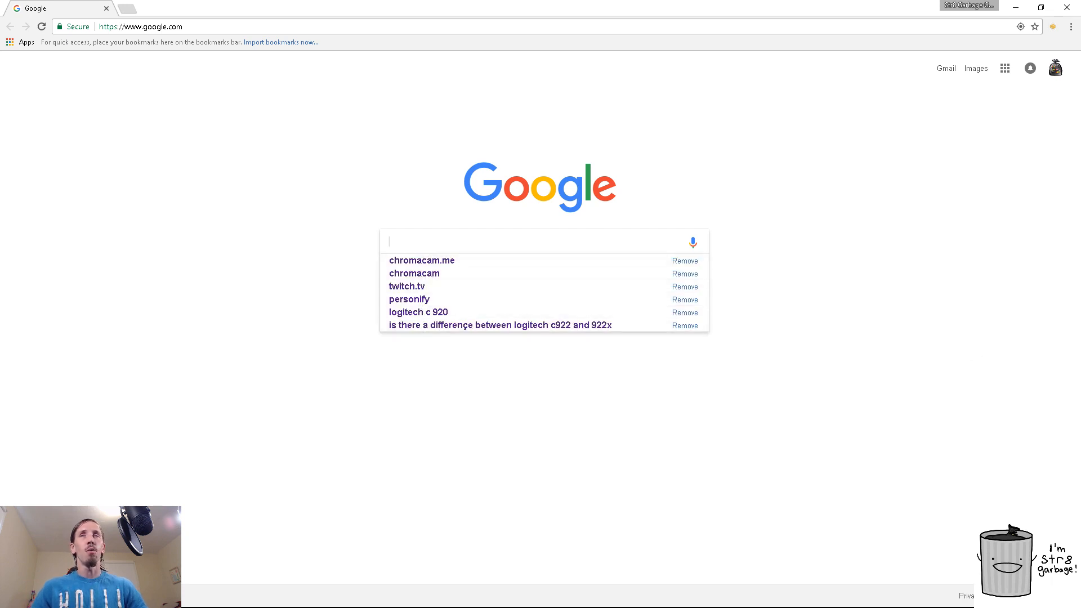
{"action": "mouse_move", "coordinate": [254, 257]}
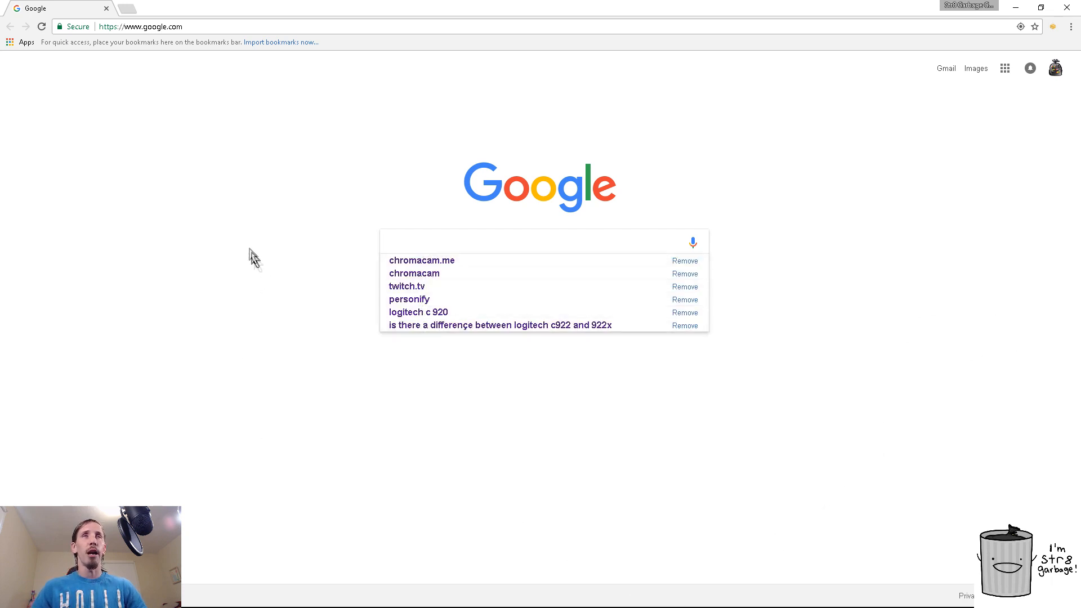
{"action": "mouse_move", "coordinate": [400, 328]}
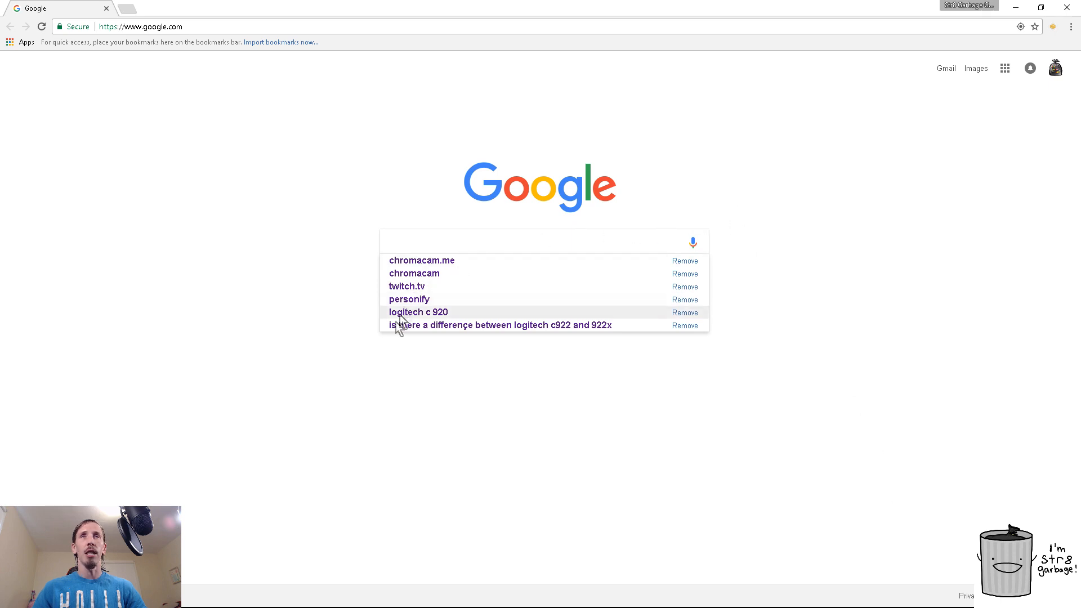
{"action": "mouse_move", "coordinate": [468, 268]}
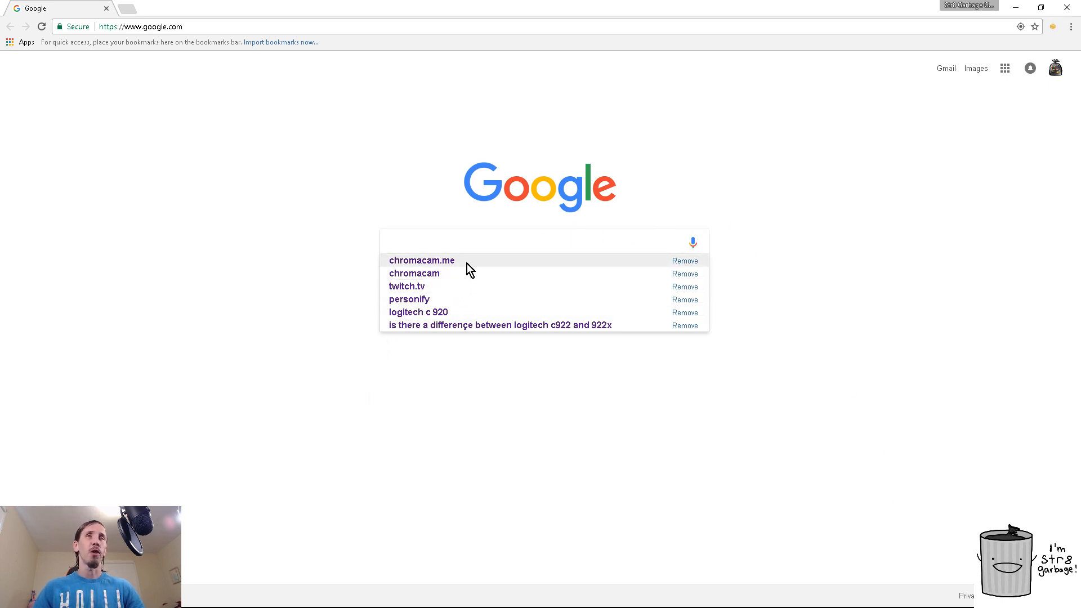
{"action": "mouse_move", "coordinate": [461, 302]}
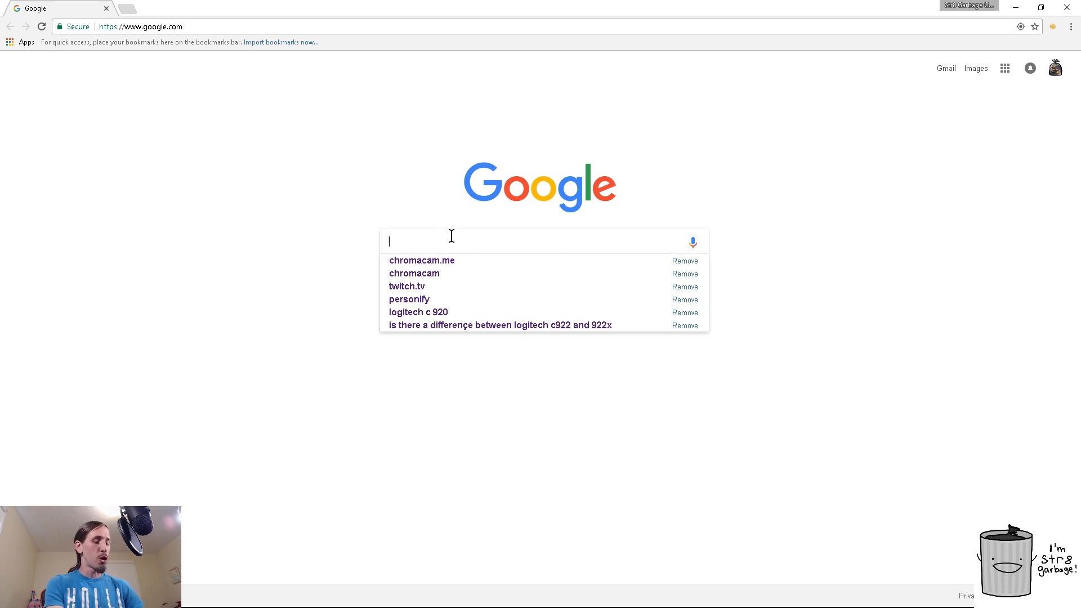
{"action": "type", "text": "chromacam.me"}
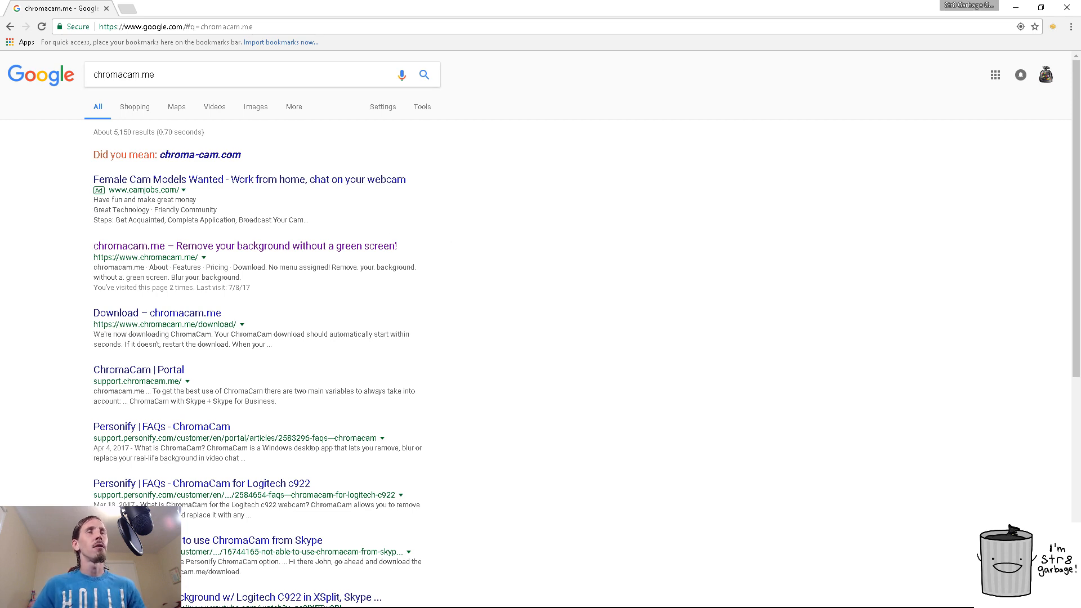
{"action": "mouse_move", "coordinate": [361, 255]}
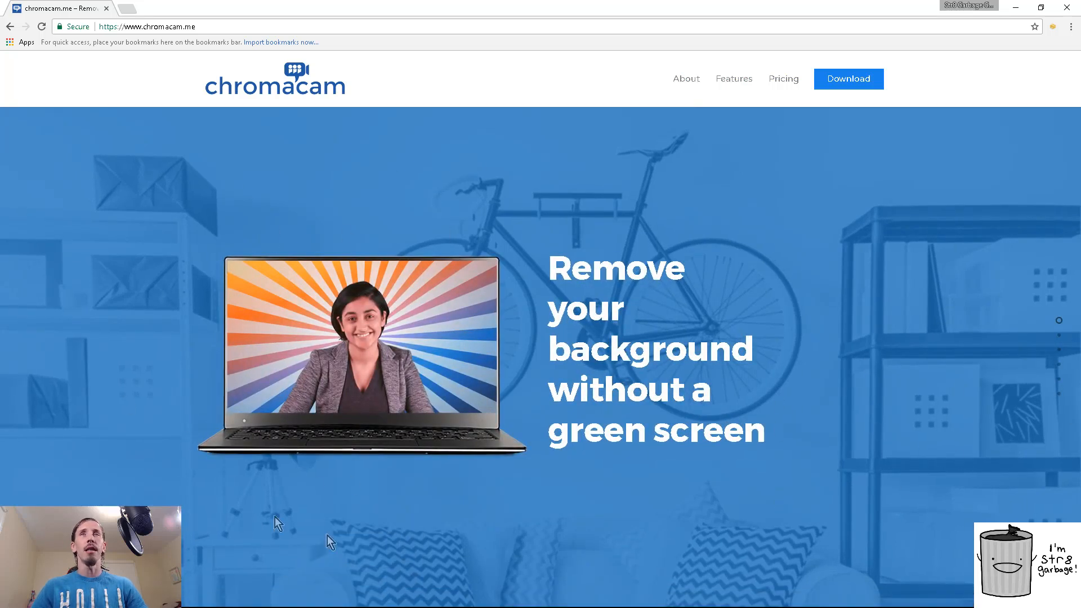
{"action": "mouse_move", "coordinate": [460, 141]}
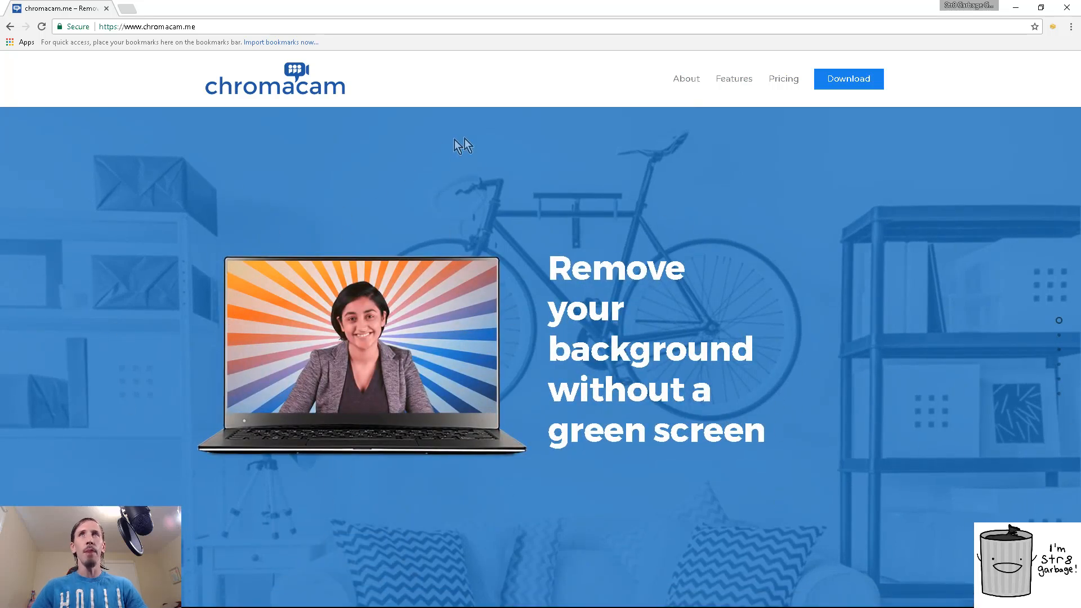
{"action": "mouse_move", "coordinate": [873, 91]}
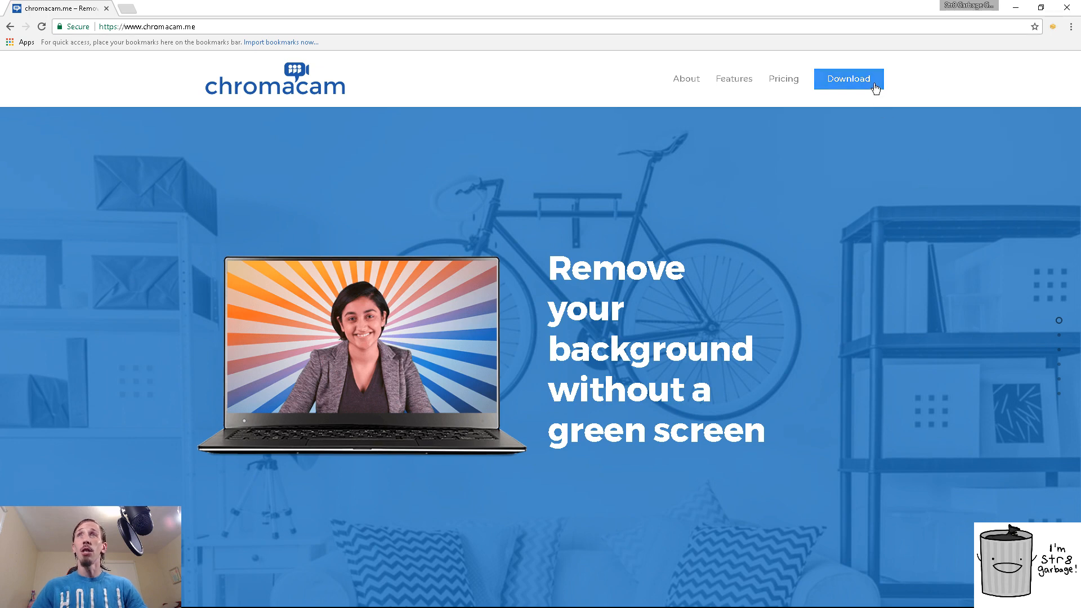
{"action": "mouse_move", "coordinate": [726, 247]}
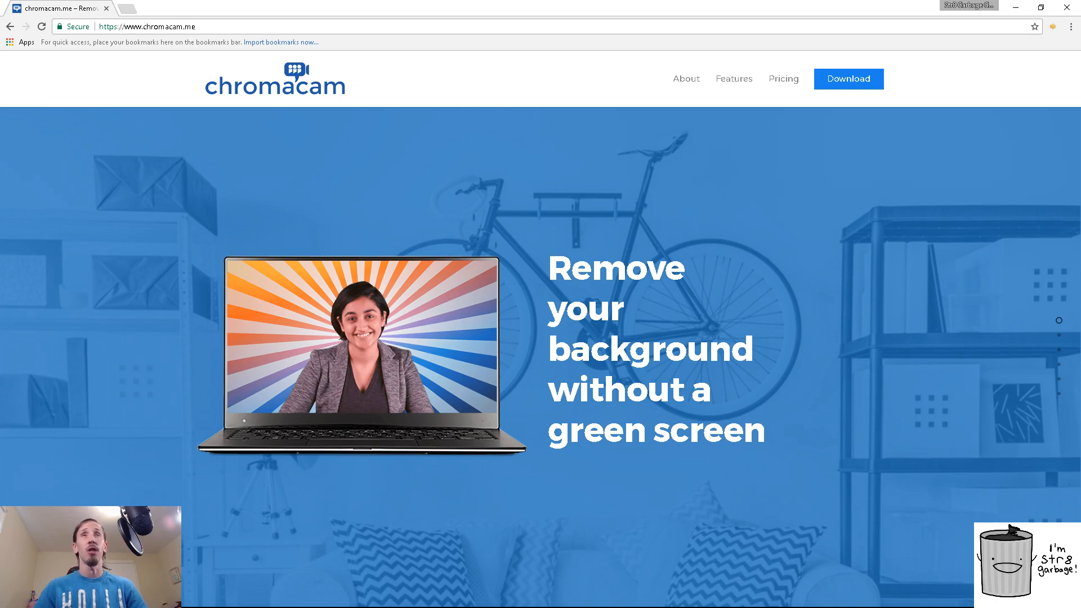
{"action": "mouse_move", "coordinate": [827, 97]}
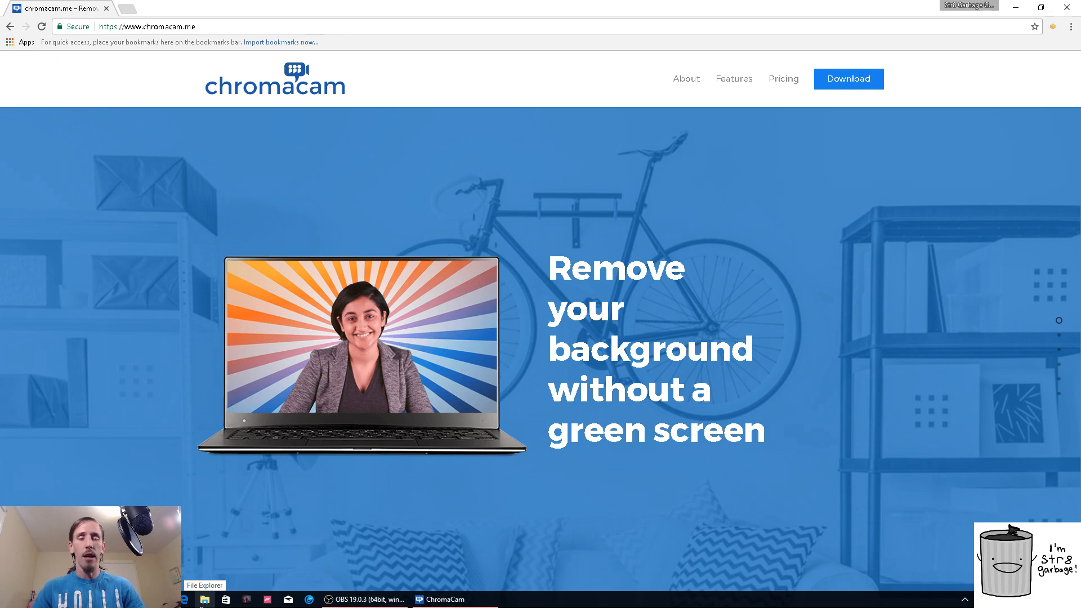
{"action": "mouse_move", "coordinate": [410, 430]}
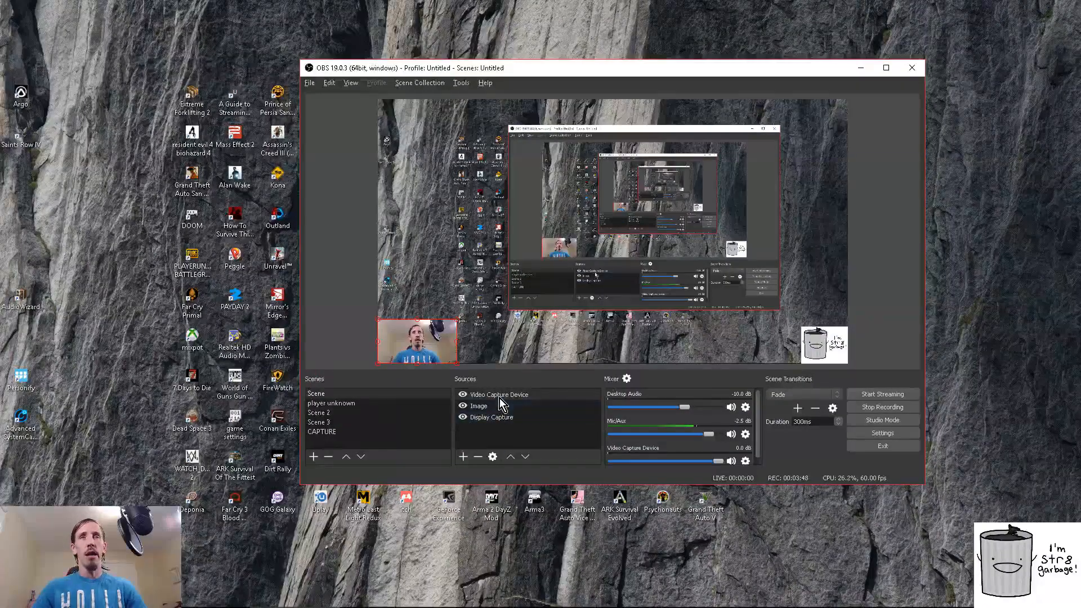
- Set the Video Capture Device source's device to ChromaCam in its Properties
{"action": "right_click", "coordinate": [498, 394]}
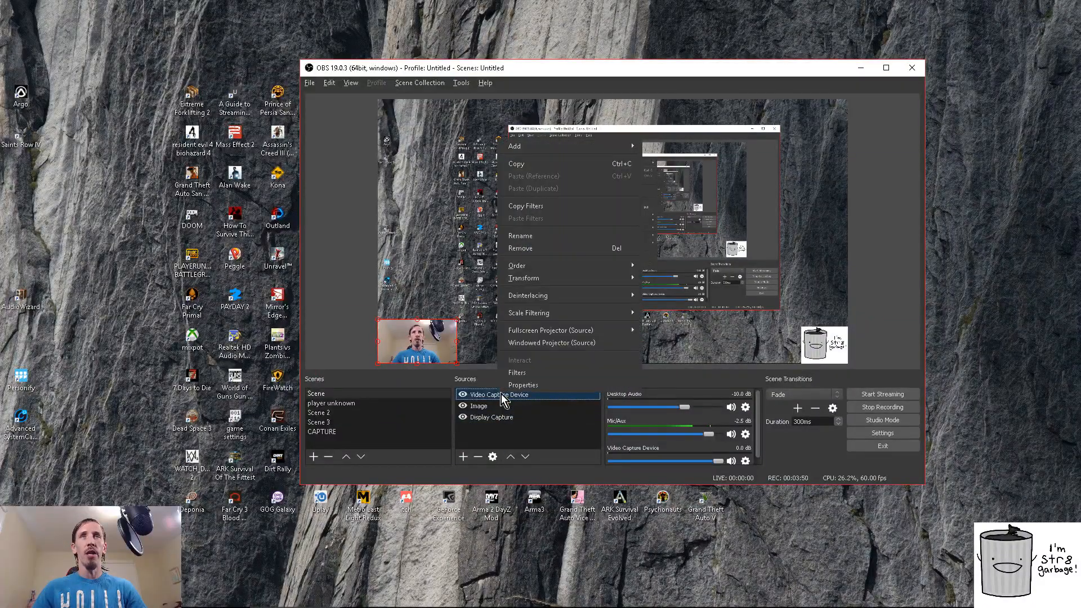
{"action": "mouse_move", "coordinate": [573, 248]}
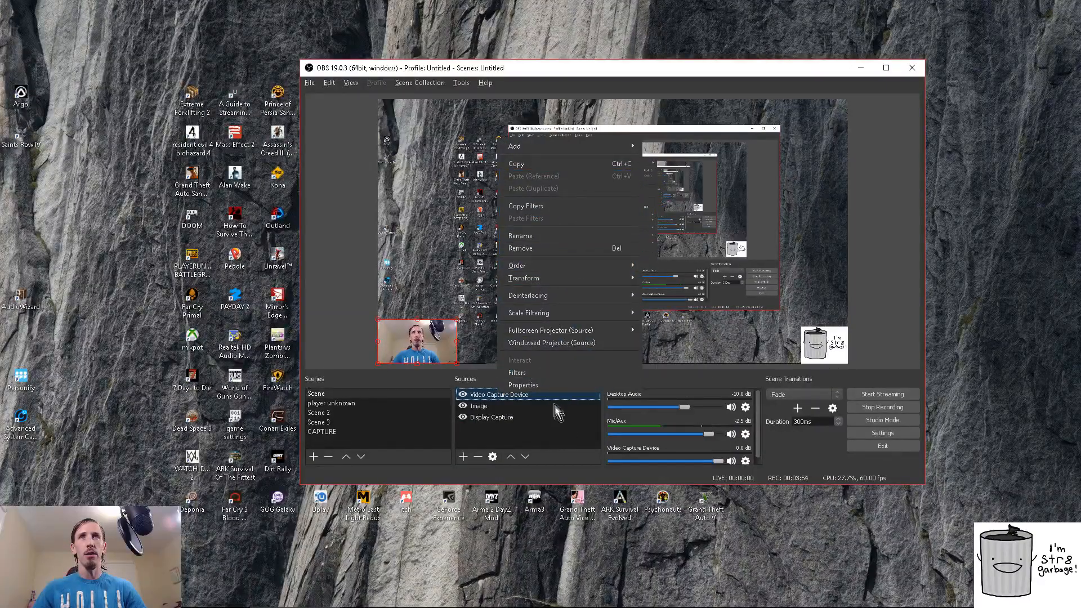
{"action": "left_click", "coordinate": [523, 385]}
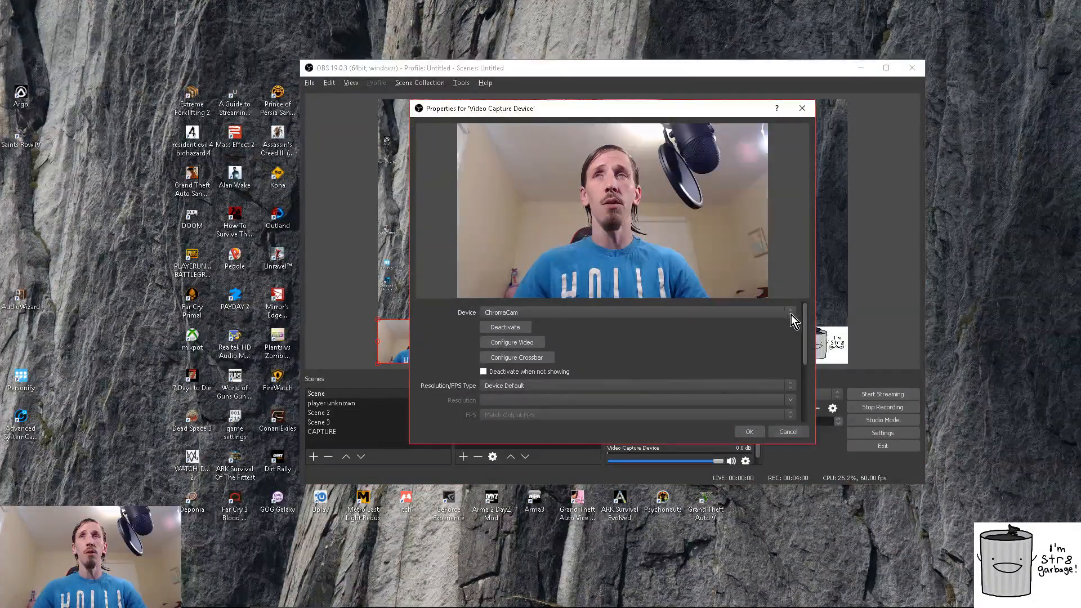
{"action": "left_click", "coordinate": [790, 312]}
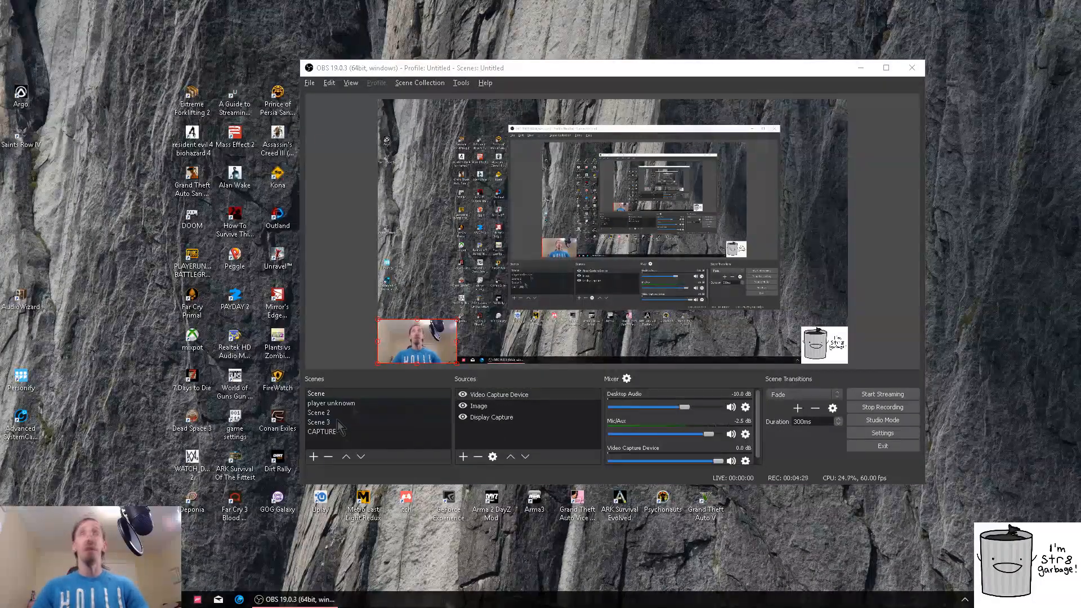
- Layer the webcam source above Display Capture and confirm its ChromaCam properties
{"action": "right_click", "coordinate": [491, 416]}
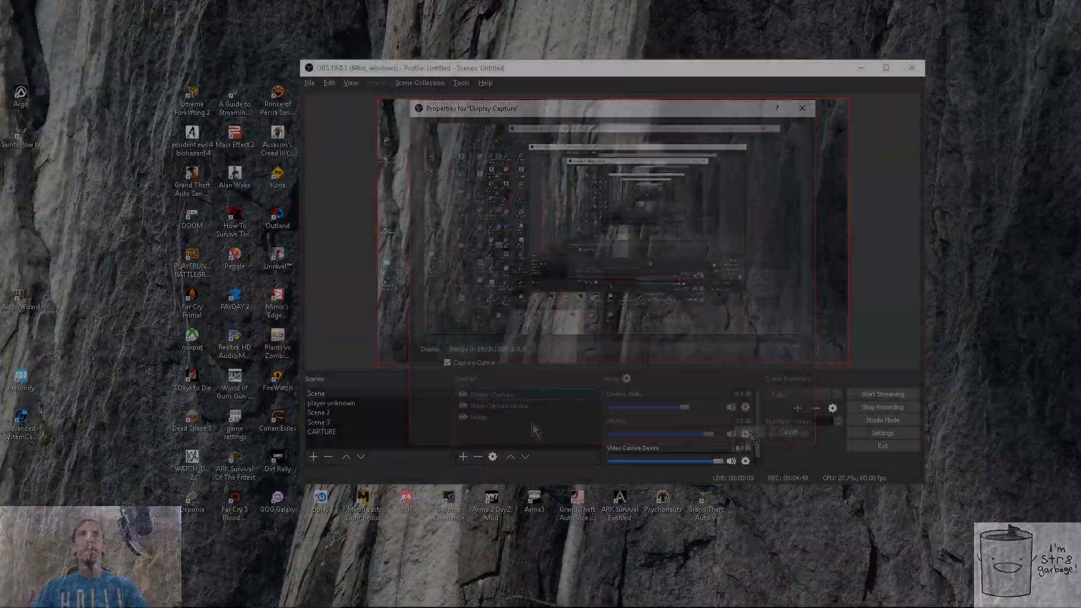
{"action": "right_click", "coordinate": [497, 405]}
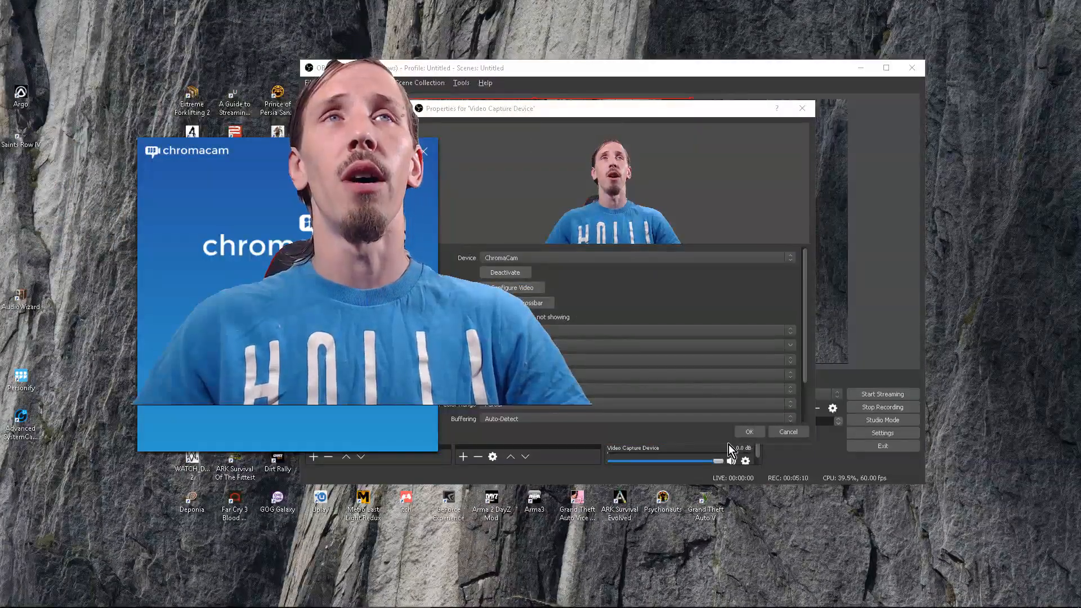
{"action": "left_click", "coordinate": [749, 432]}
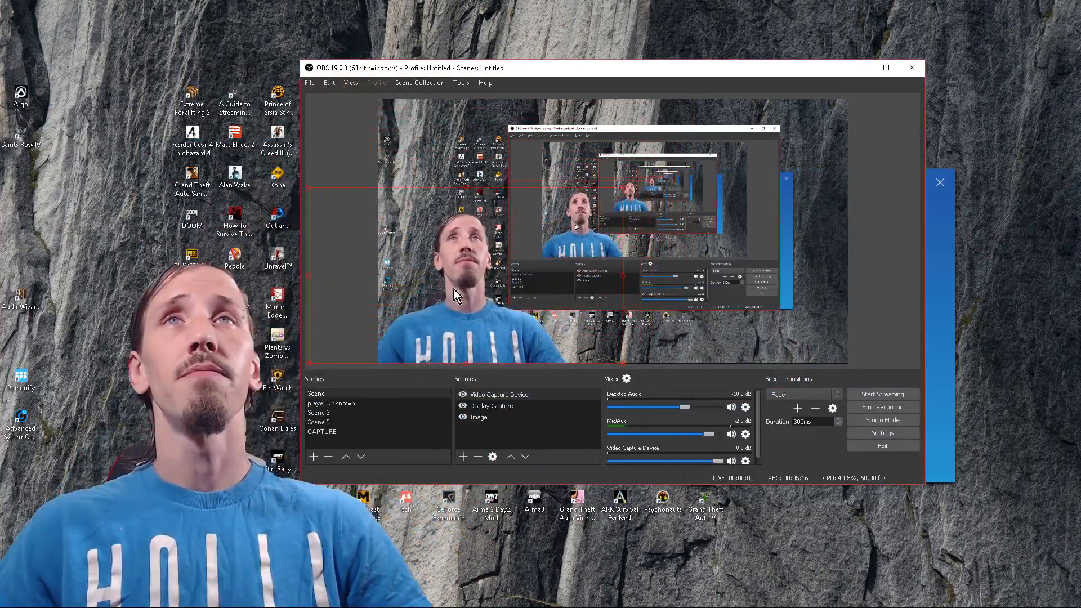
{"action": "mouse_move", "coordinate": [826, 334]}
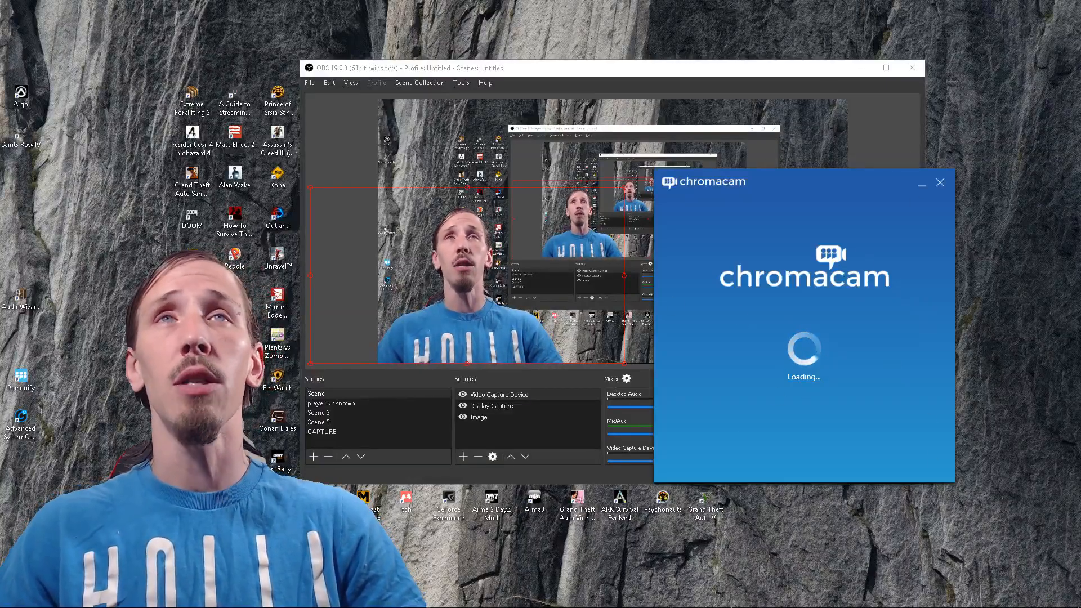
{"action": "mouse_move", "coordinate": [840, 261]}
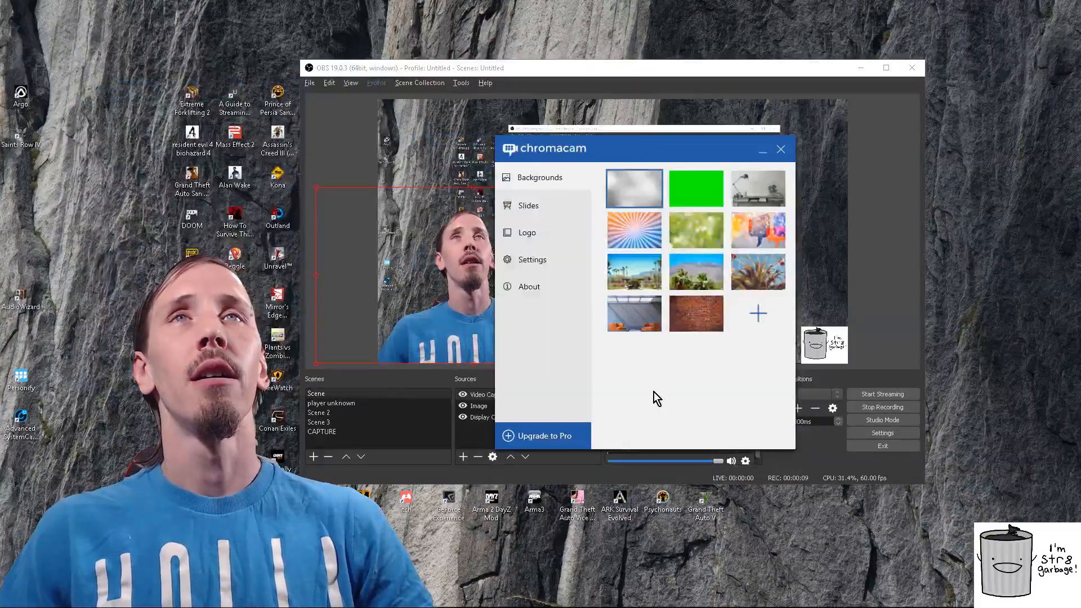
{"action": "mouse_move", "coordinate": [649, 384]}
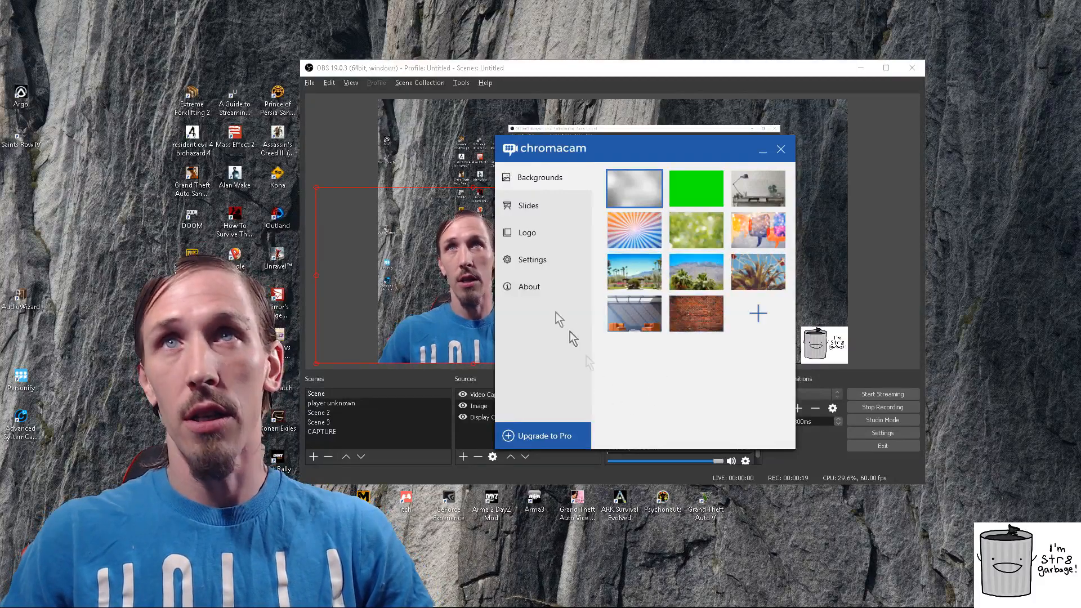
{"action": "mouse_move", "coordinate": [724, 428]}
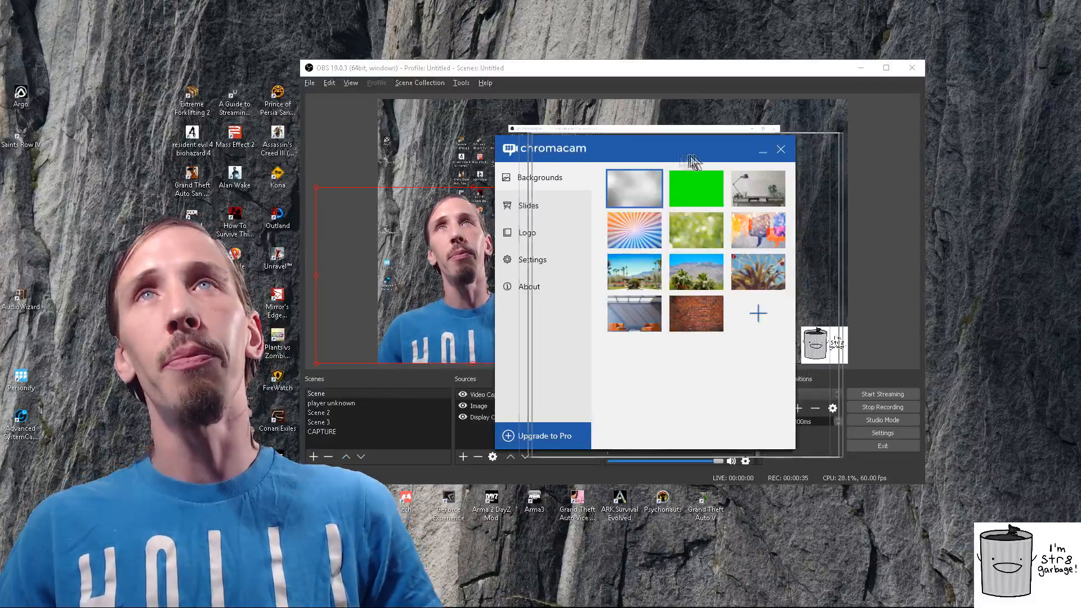
- Drag the ChromaCam Backgrounds window rightward, off the OBS preview
{"action": "left_click_drag", "start_coordinate": [689, 158], "coordinate": [779, 144]}
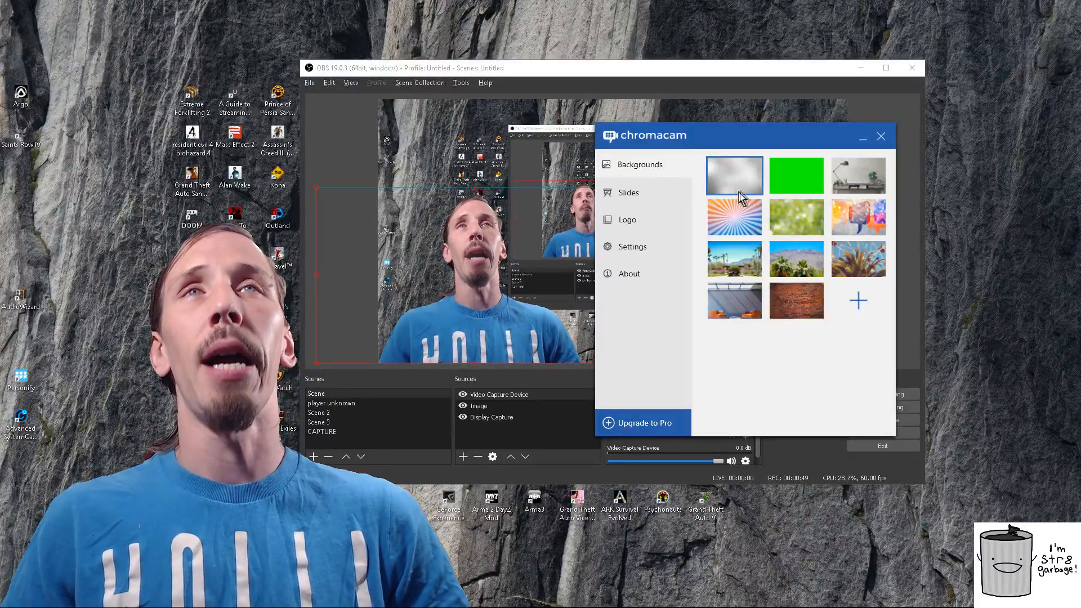
- Try green, blur, desk-fan room, sunburst and palm-tree backgrounds, ending on the orange-armchair room
{"action": "left_click", "coordinate": [796, 175]}
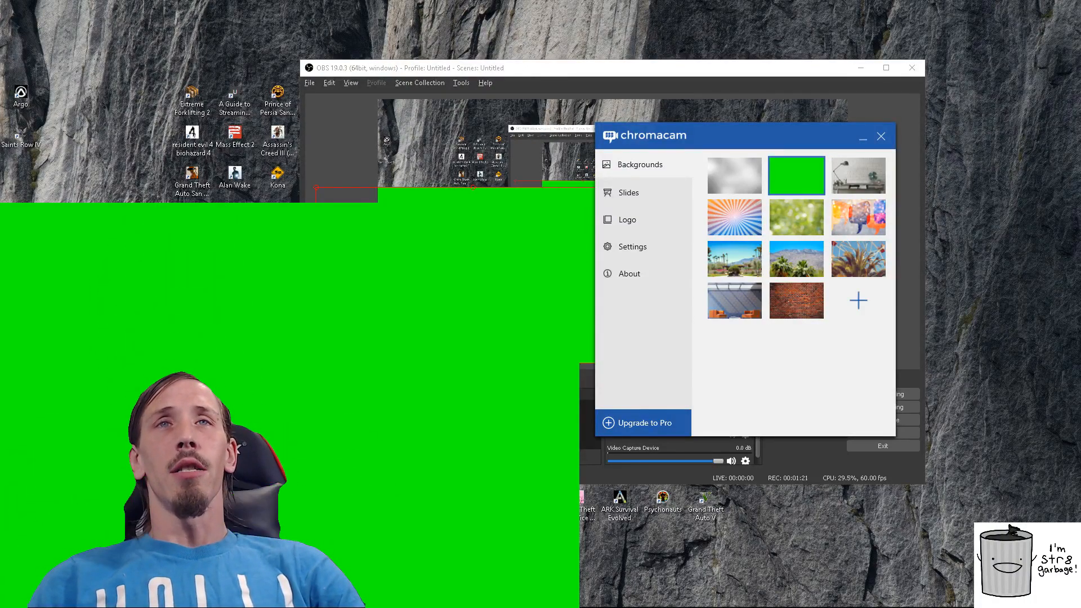
{"action": "left_click", "coordinate": [734, 176]}
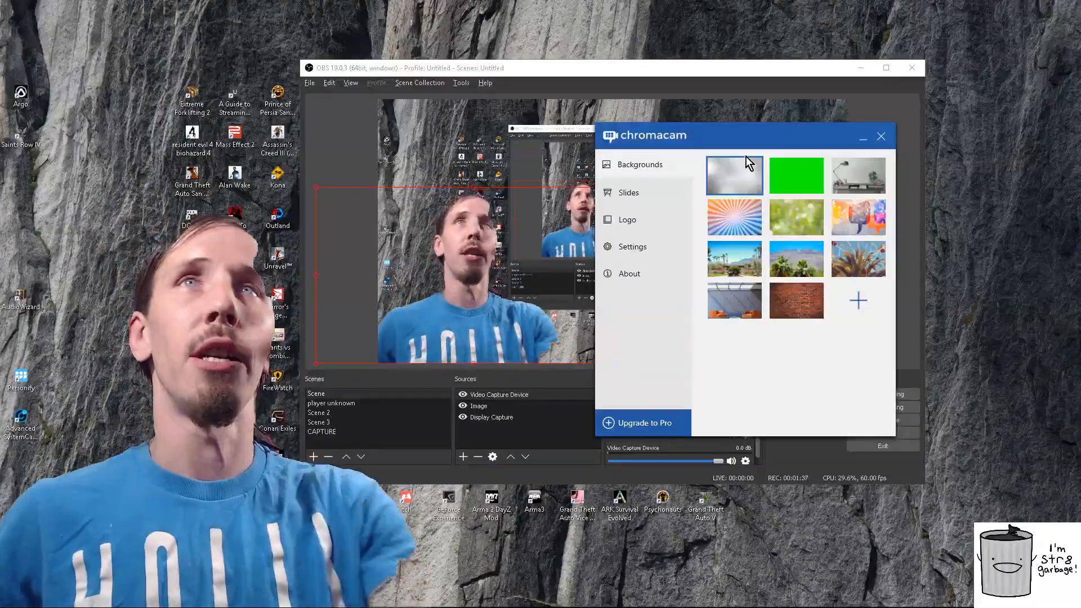
{"action": "left_click", "coordinate": [796, 175]}
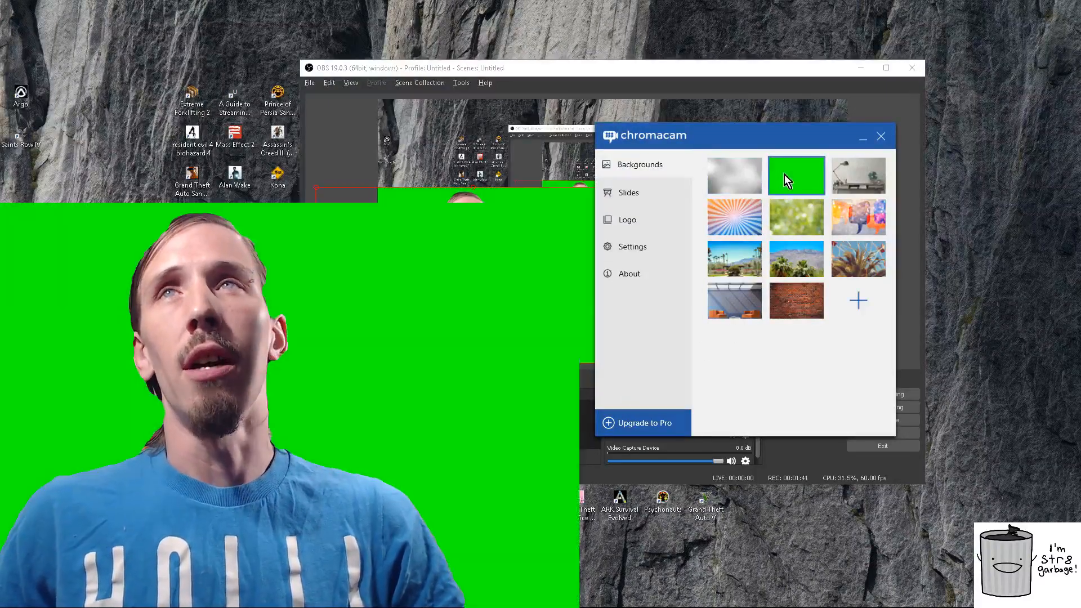
{"action": "left_click", "coordinate": [858, 175]}
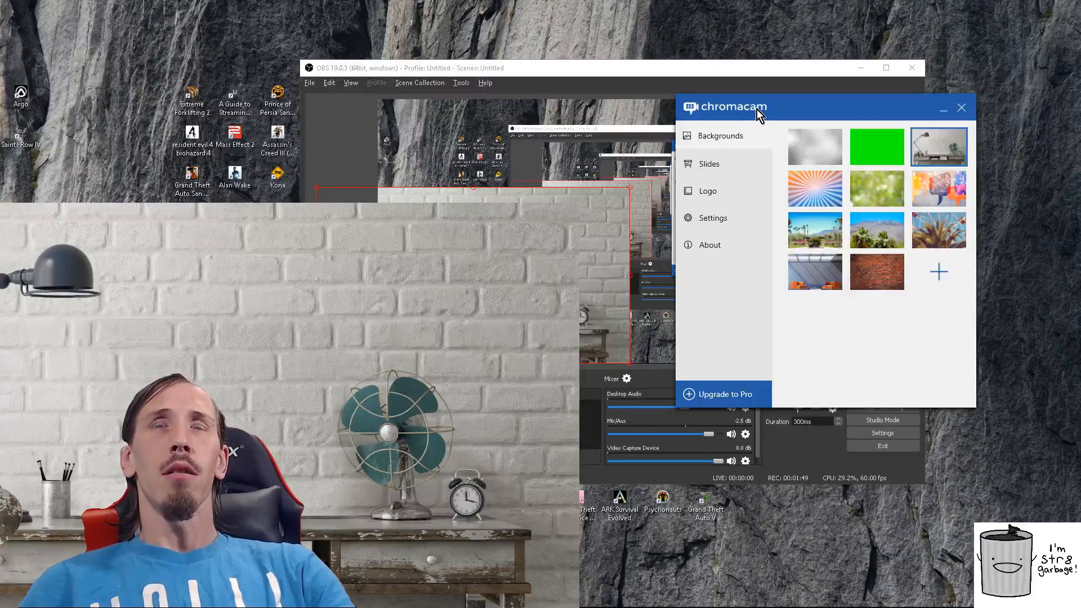
{"action": "left_click", "coordinate": [814, 188]}
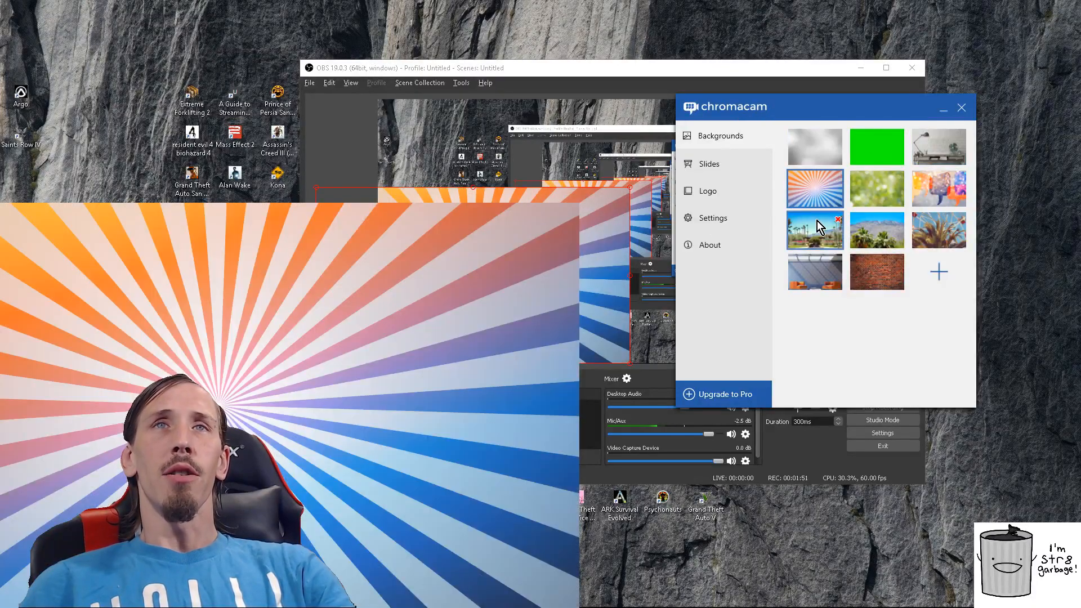
{"action": "left_click", "coordinate": [877, 188]}
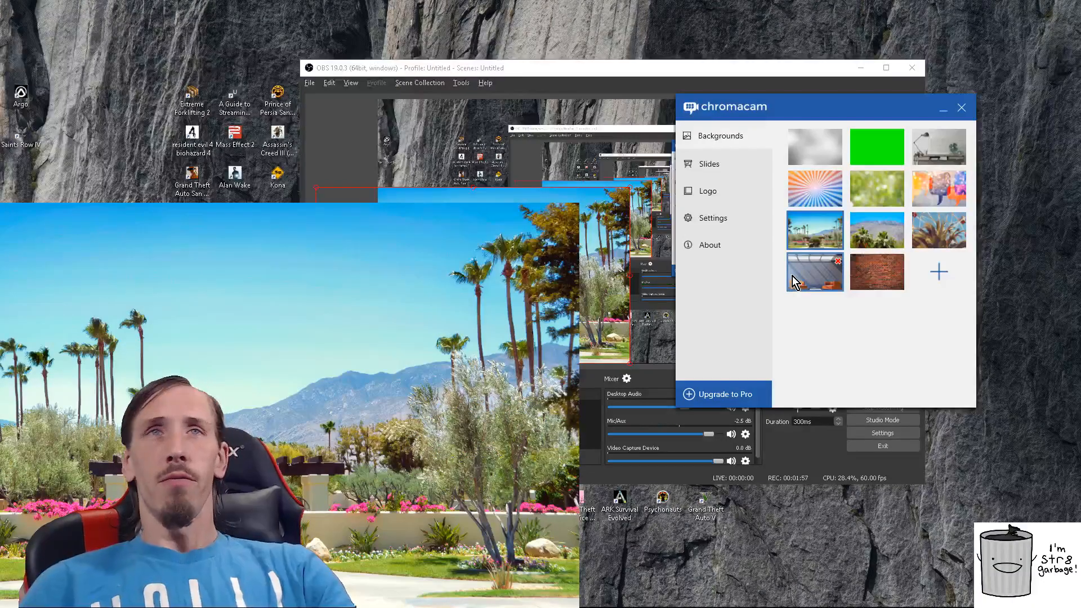
{"action": "left_click", "coordinate": [877, 230]}
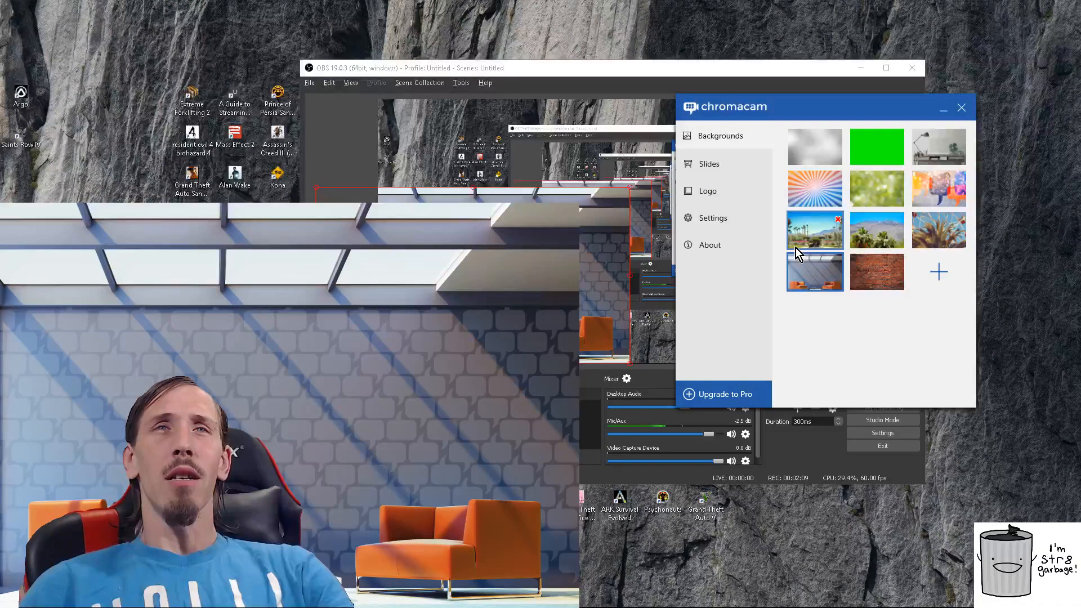
{"action": "left_click", "coordinate": [814, 271]}
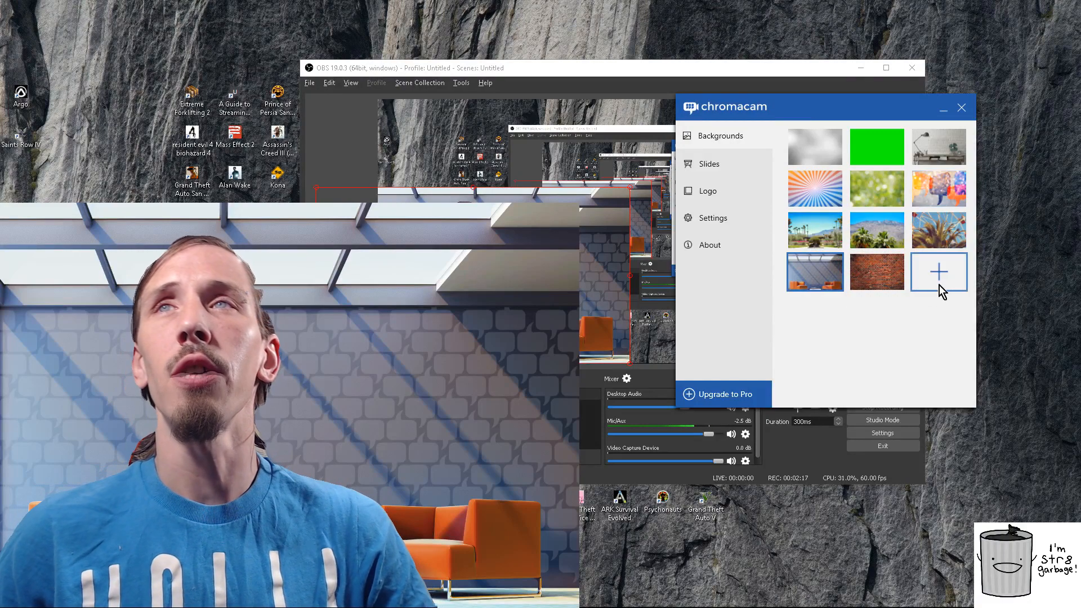
- Add the STR8 GARBAGE picture from Pictures as a custom background
{"action": "left_click", "coordinate": [939, 272]}
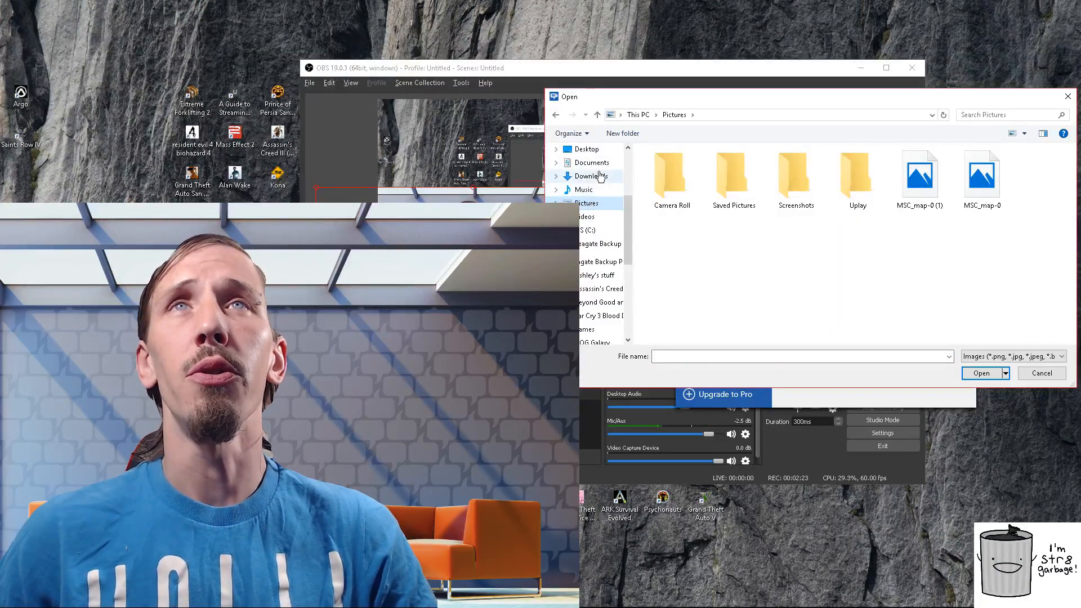
{"action": "scroll", "scroll_direction": "down", "scroll_amount": 3}
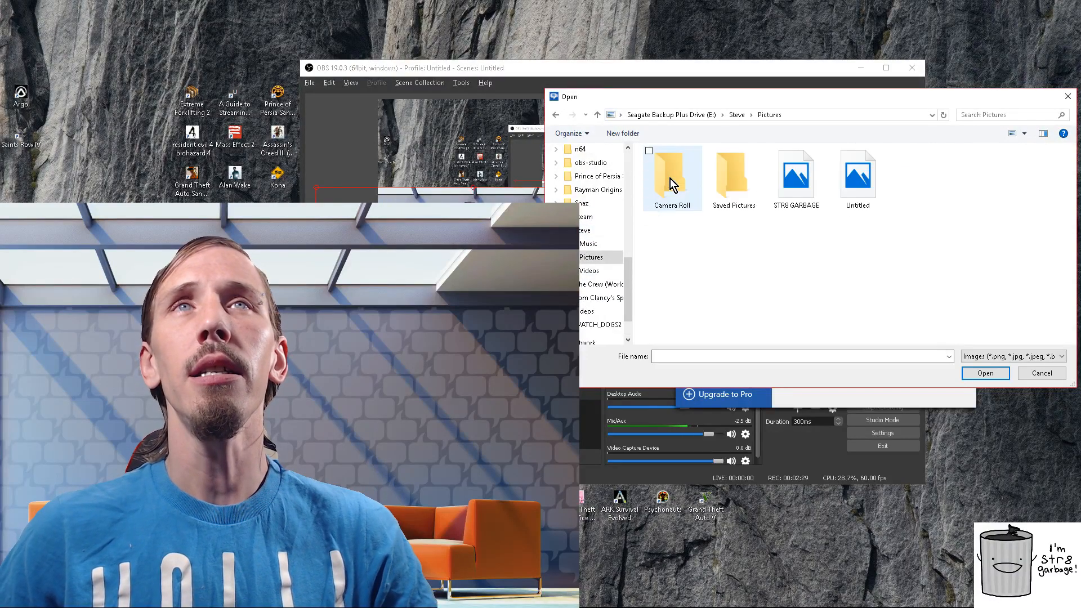
{"action": "left_click", "coordinate": [857, 175]}
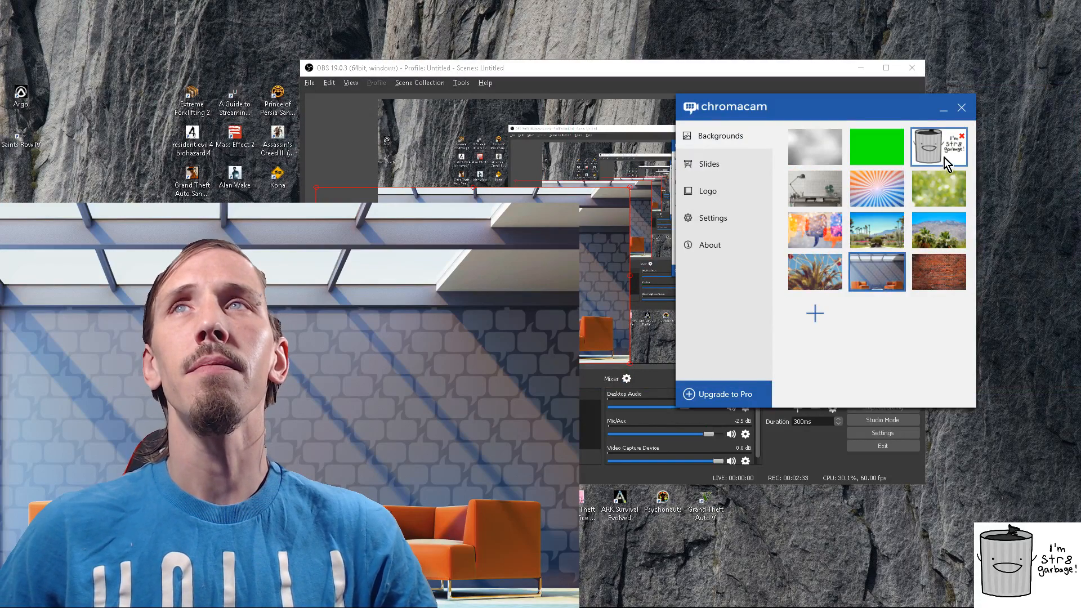
- Apply the new trash-can background, then switch back to the blurred background
{"action": "left_click", "coordinate": [938, 147]}
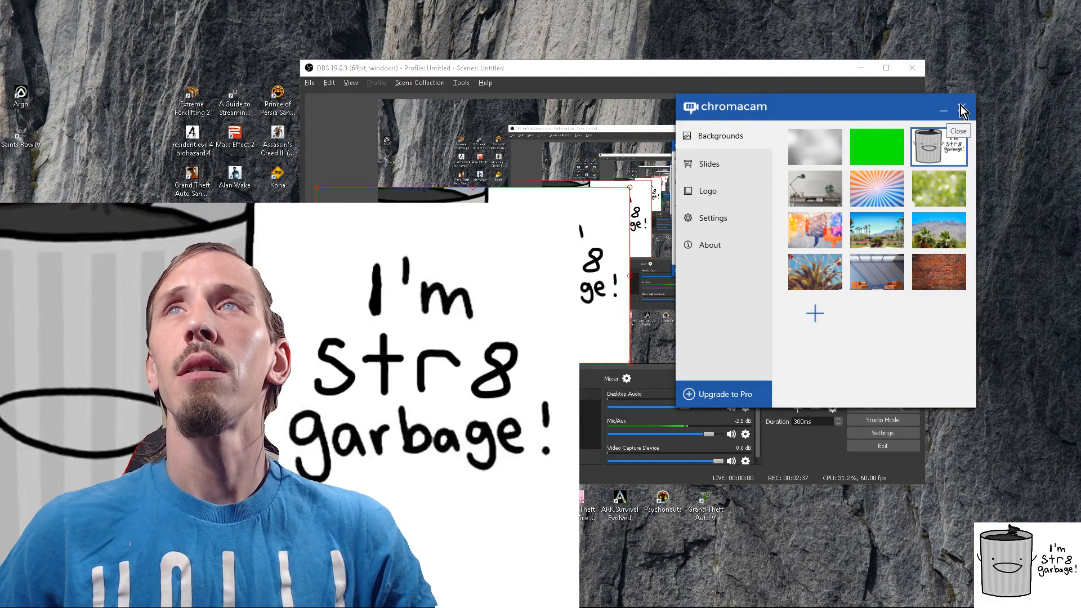
{"action": "left_click", "coordinate": [963, 110]}
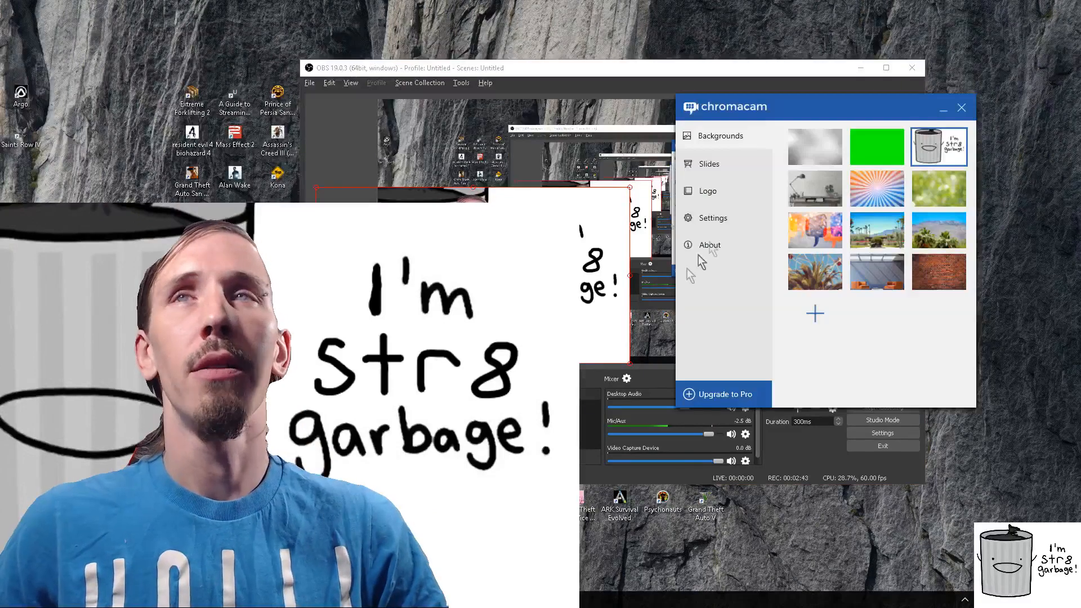
{"action": "mouse_move", "coordinate": [815, 161]}
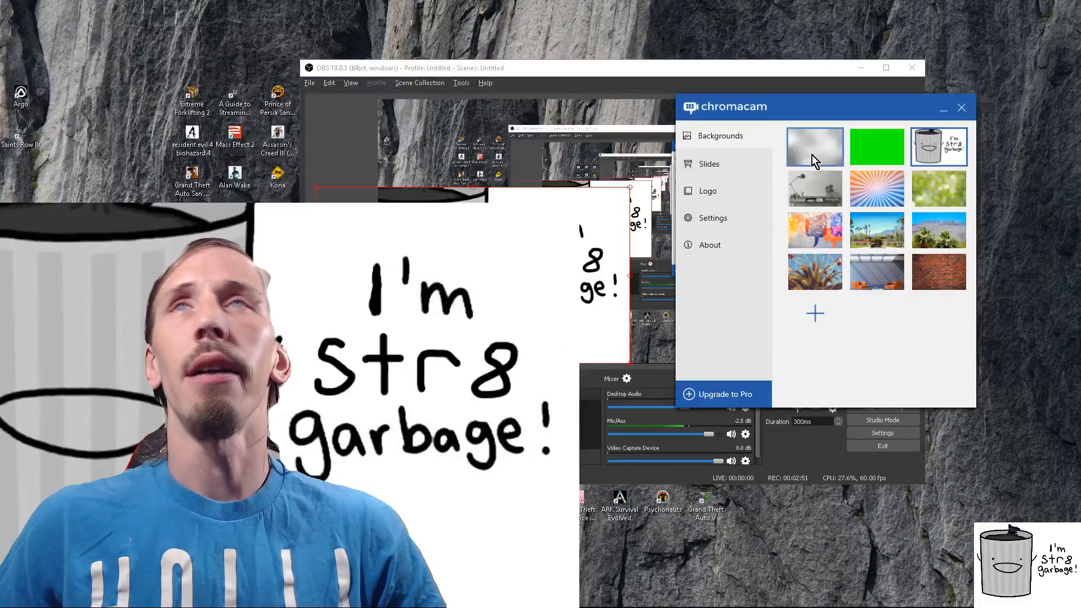
{"action": "left_click", "coordinate": [814, 147]}
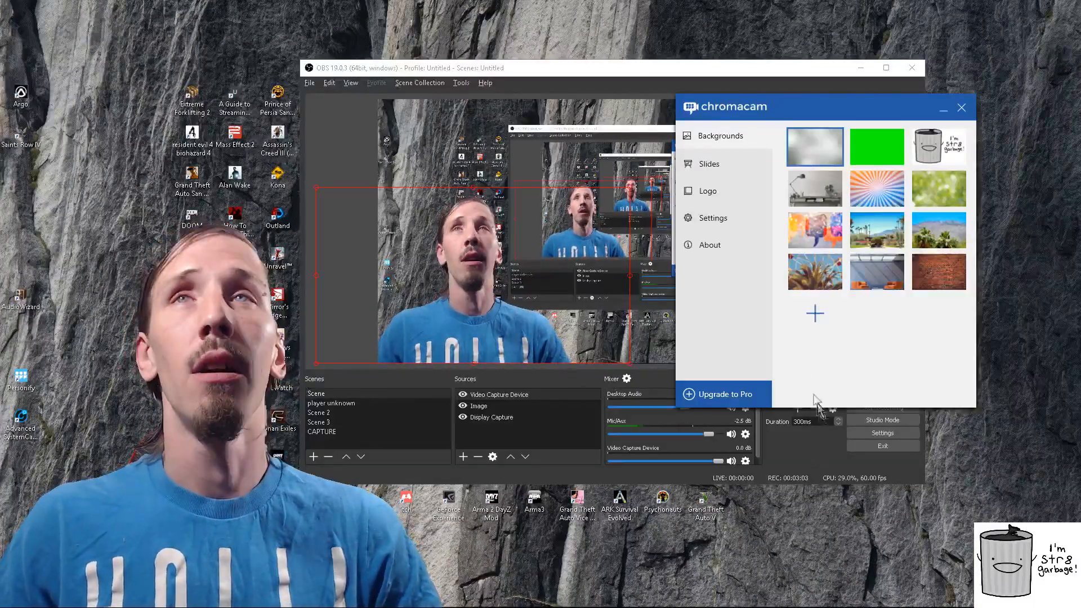
- Try the pie chart, paper-plane and bar chart slides, ending on the green paper-plane slide
{"action": "left_click", "coordinate": [707, 164]}
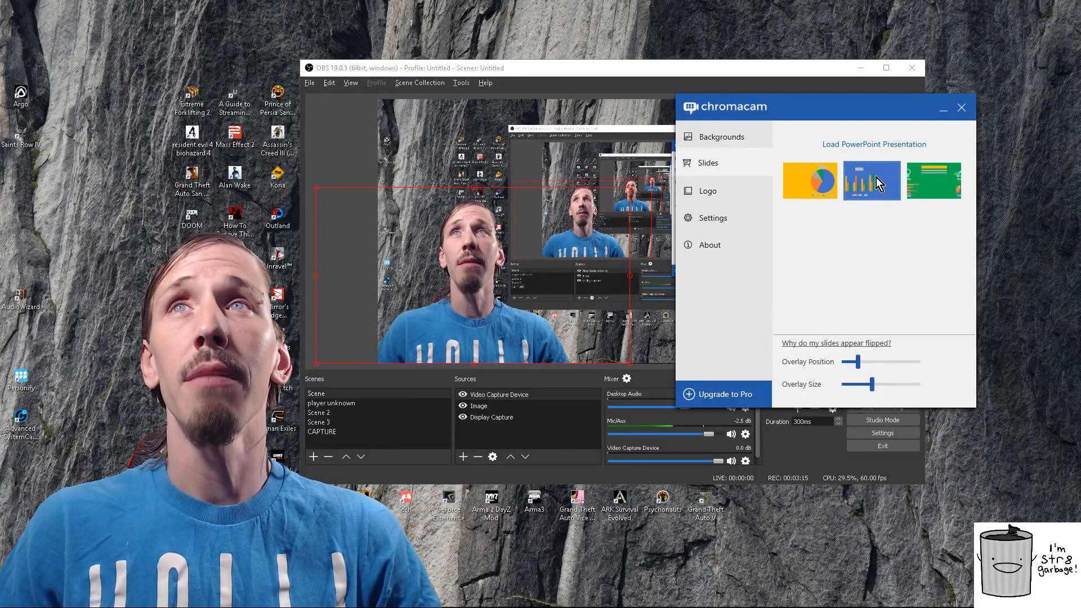
{"action": "left_click", "coordinate": [810, 180]}
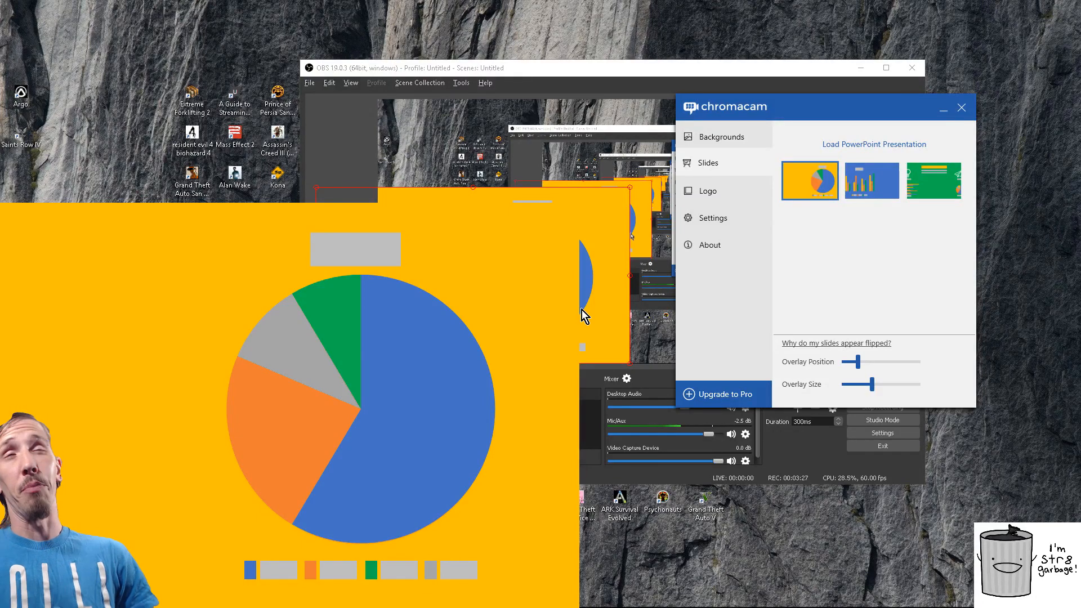
{"action": "mouse_move", "coordinate": [878, 220]}
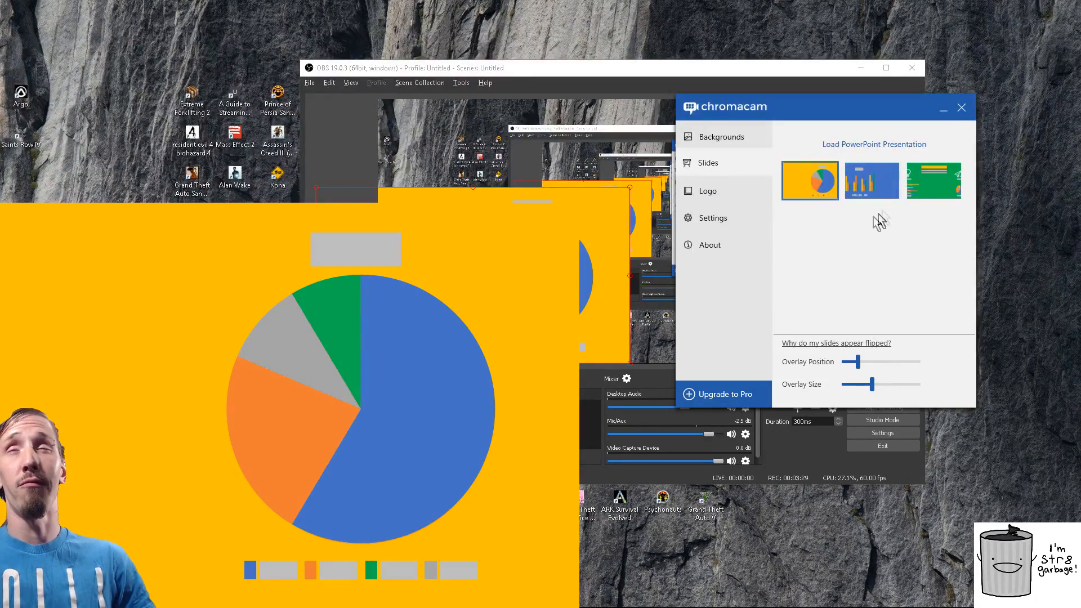
{"action": "left_click", "coordinate": [933, 180]}
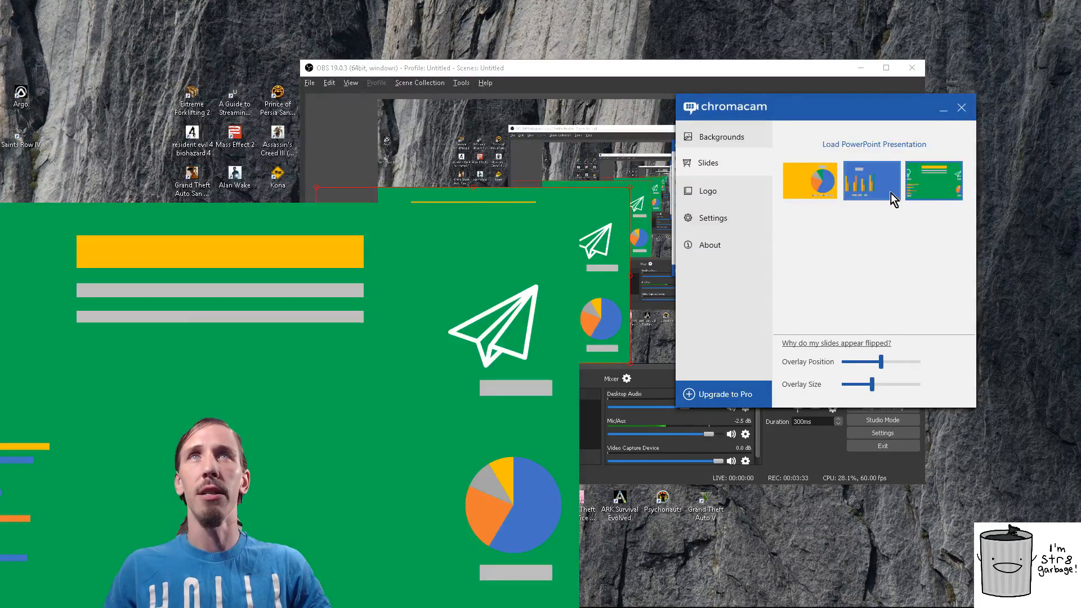
{"action": "left_click", "coordinate": [871, 180]}
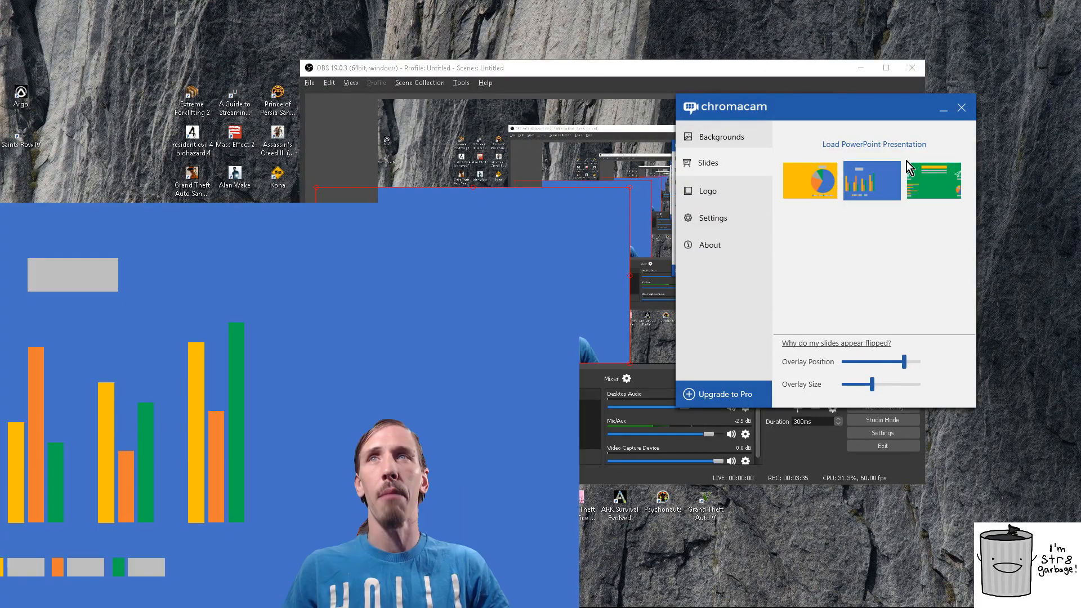
{"action": "left_click", "coordinate": [932, 180]}
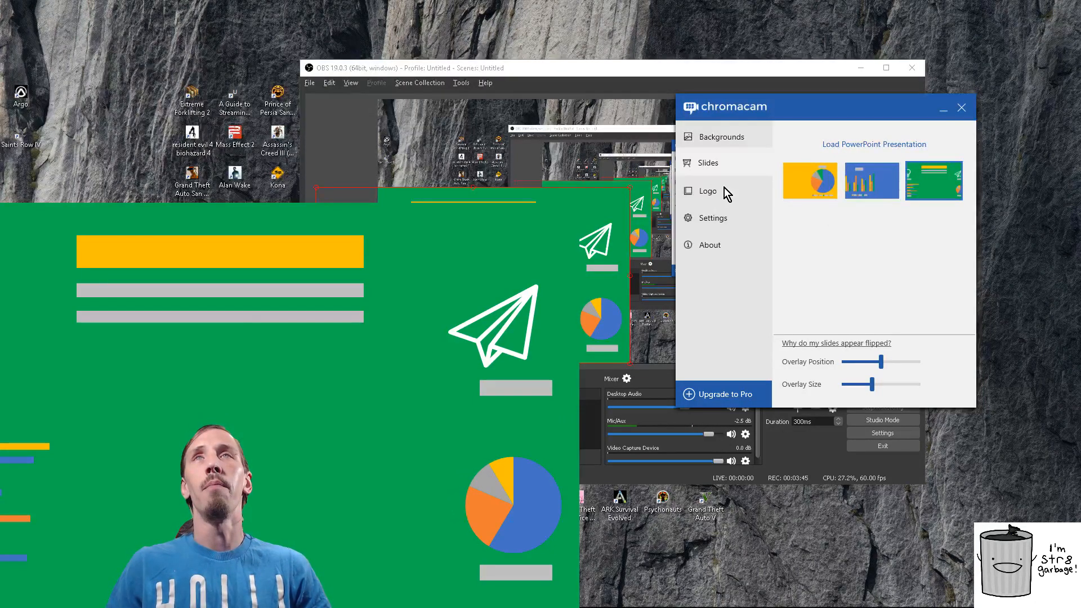
{"action": "left_click", "coordinate": [706, 191]}
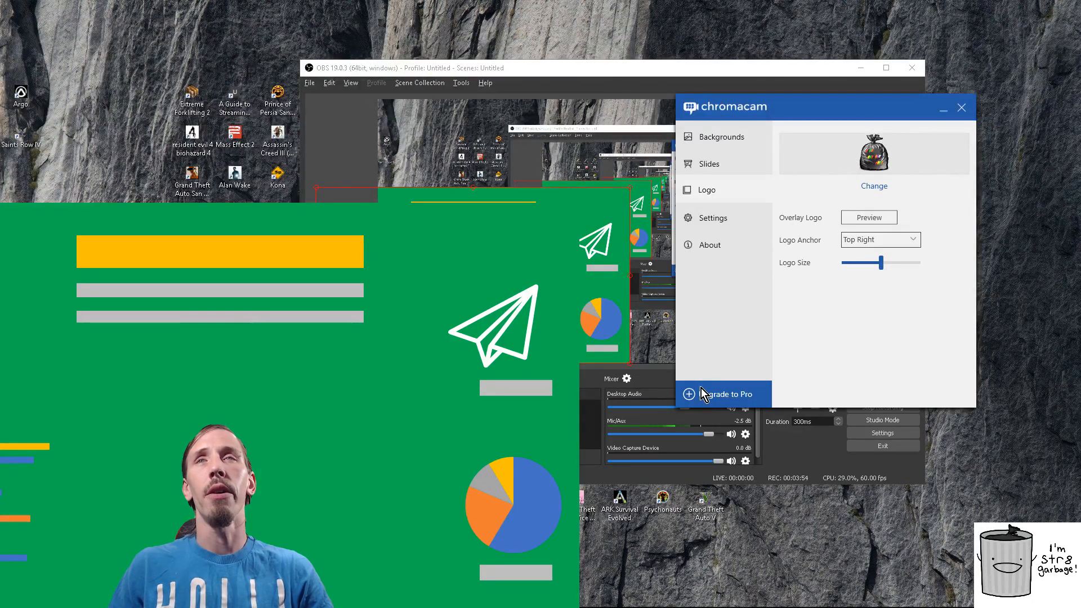
{"action": "mouse_move", "coordinate": [686, 392]}
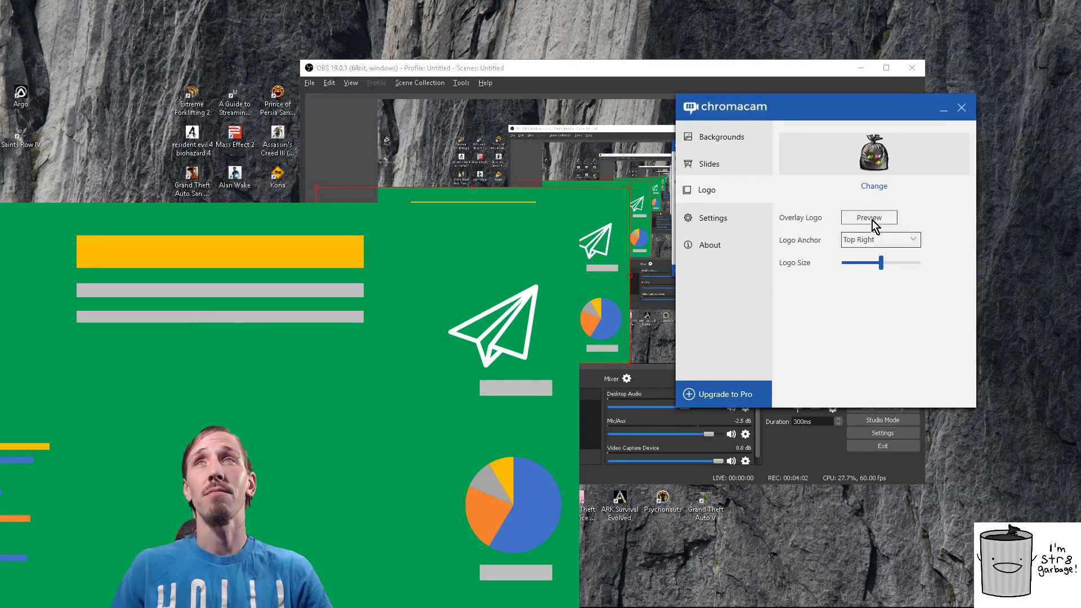
- Preview the trash-bag logo overlay on the feed, then reopen the Logo settings
{"action": "left_click", "coordinate": [869, 218]}
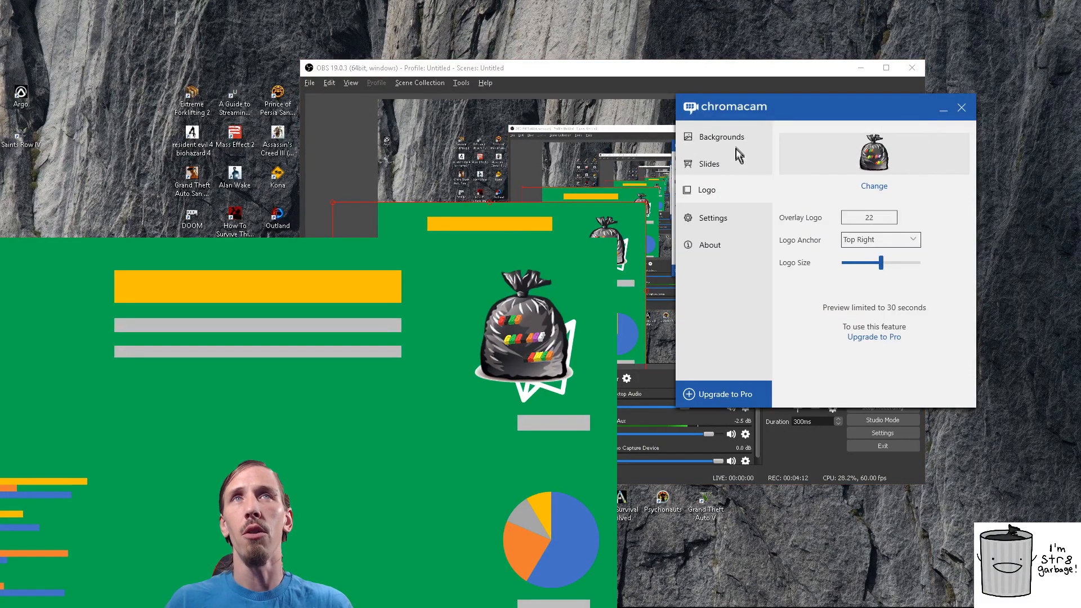
{"action": "left_click", "coordinate": [722, 137]}
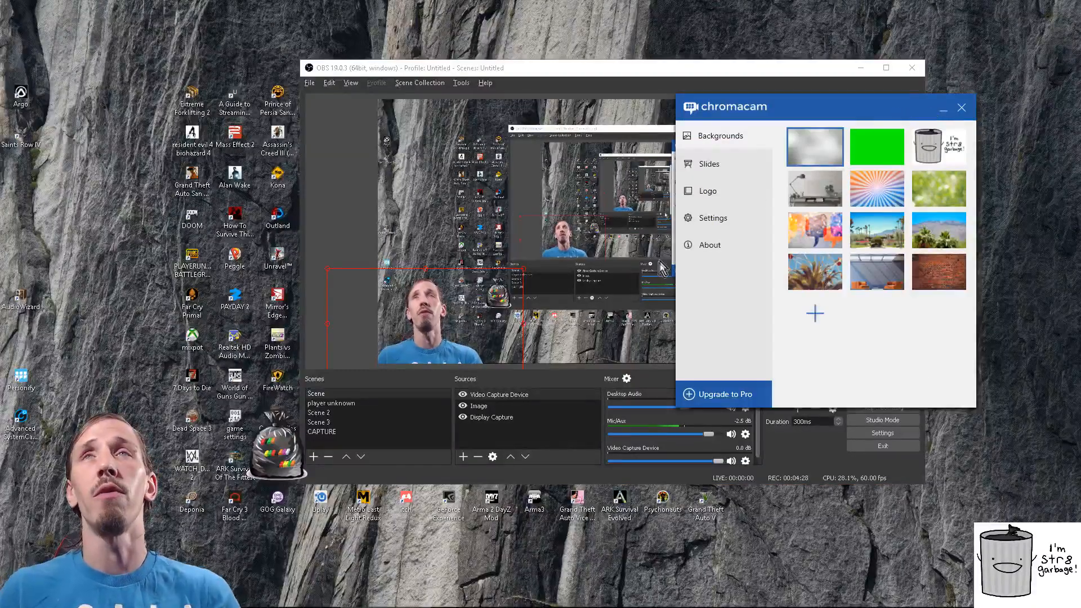
{"action": "left_click", "coordinate": [707, 190]}
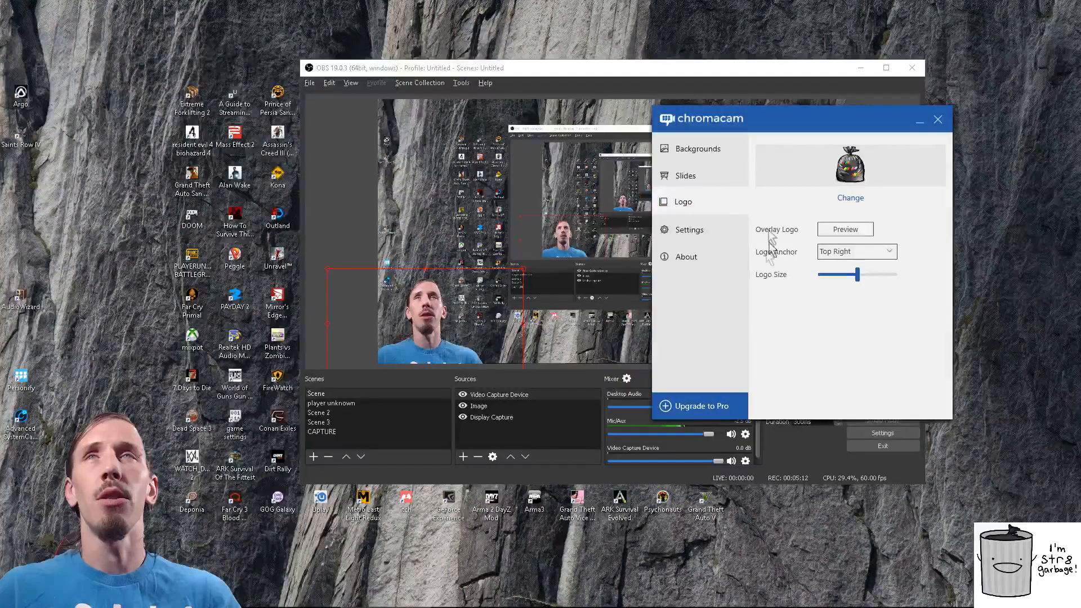
- Open Settings and choose C922 Pro Stream Webcam as the camera
{"action": "left_click", "coordinate": [689, 229]}
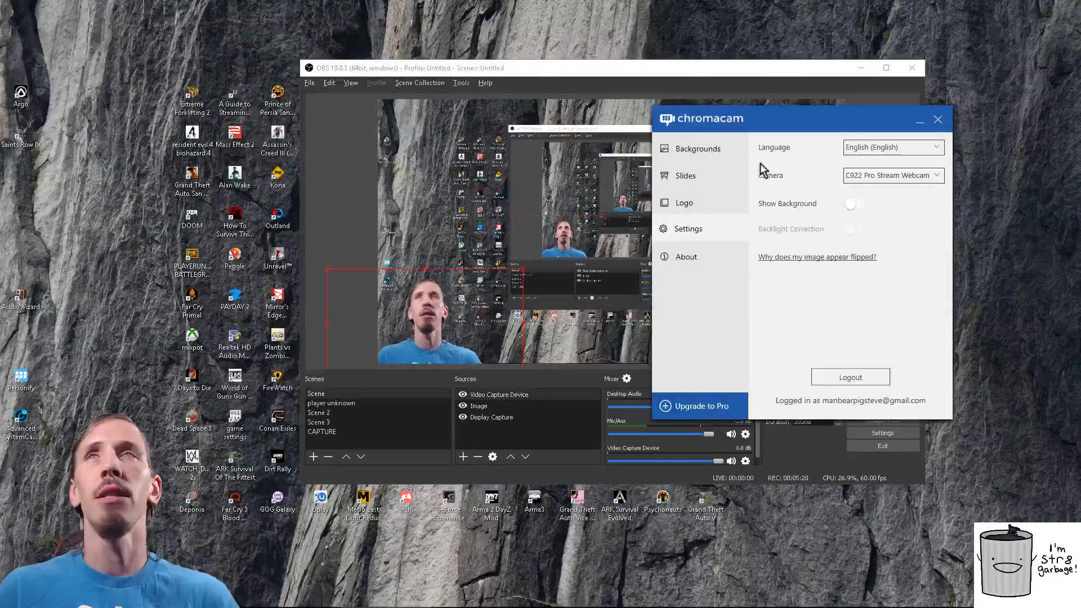
{"action": "left_click", "coordinate": [893, 175]}
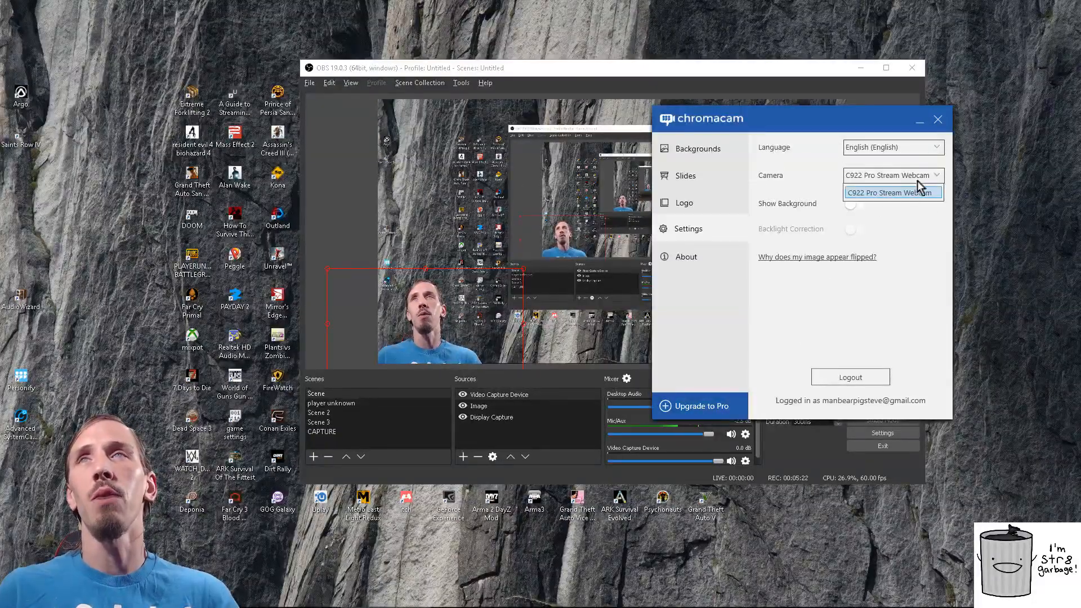
{"action": "left_click", "coordinate": [893, 193]}
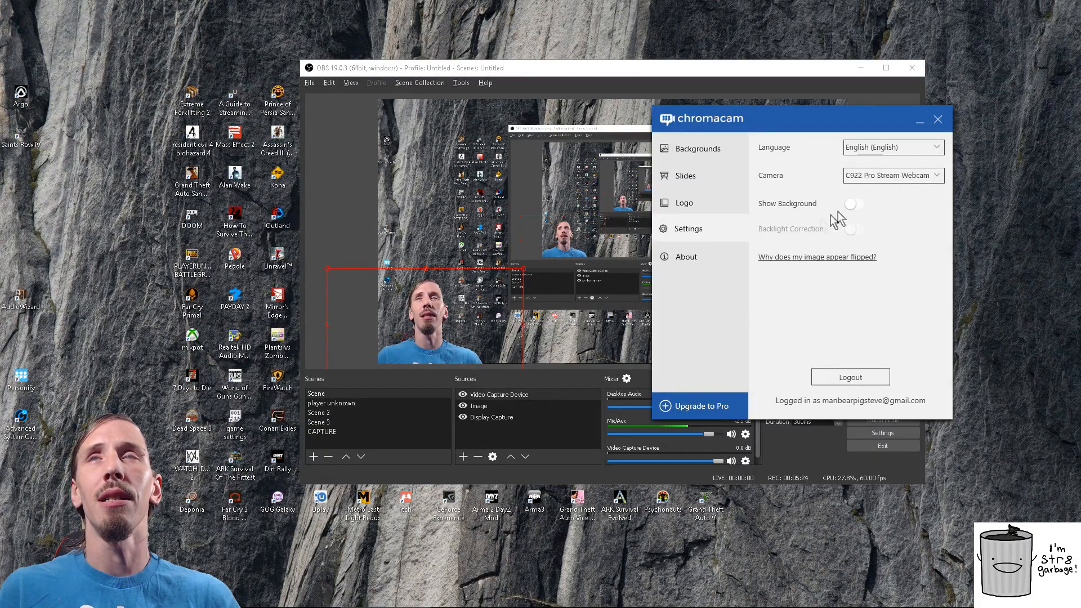
- Toggle Show Background on and off twice, leaving the real room hidden
{"action": "left_click", "coordinate": [850, 203]}
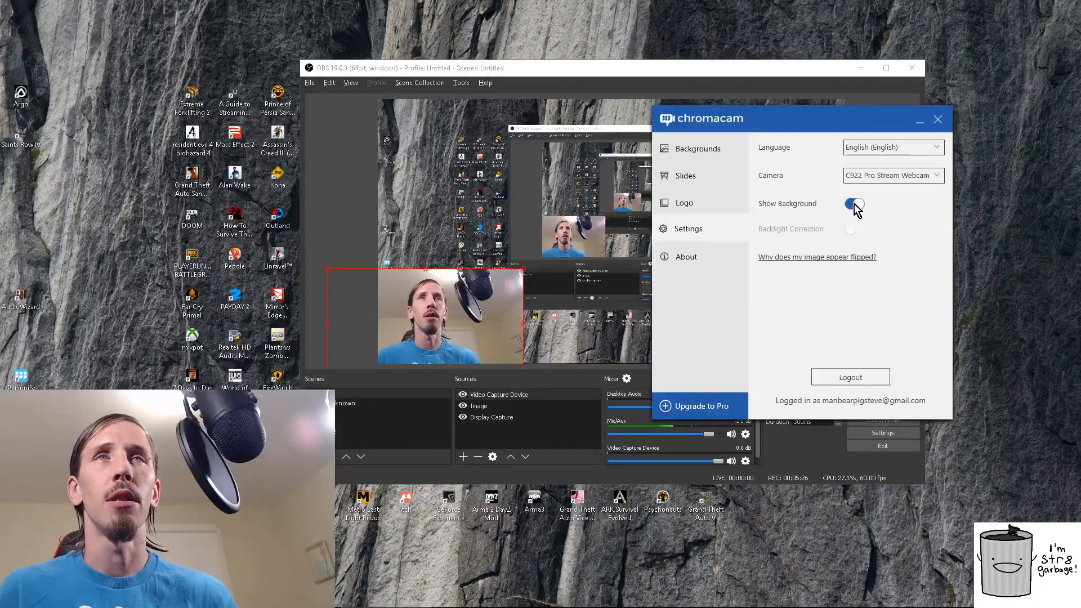
{"action": "left_click", "coordinate": [852, 204]}
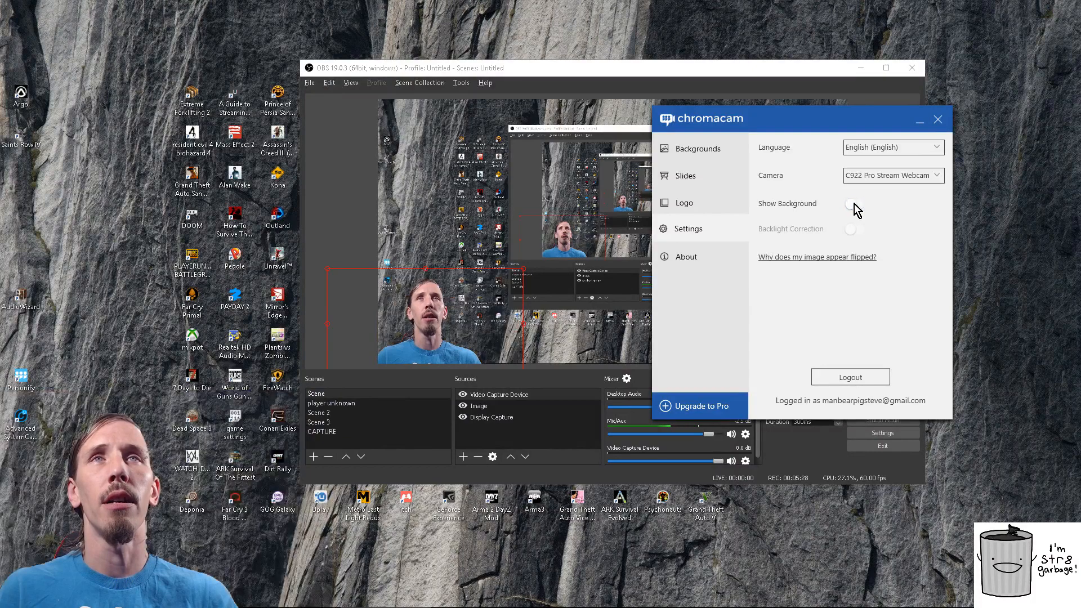
{"action": "left_click", "coordinate": [853, 203]}
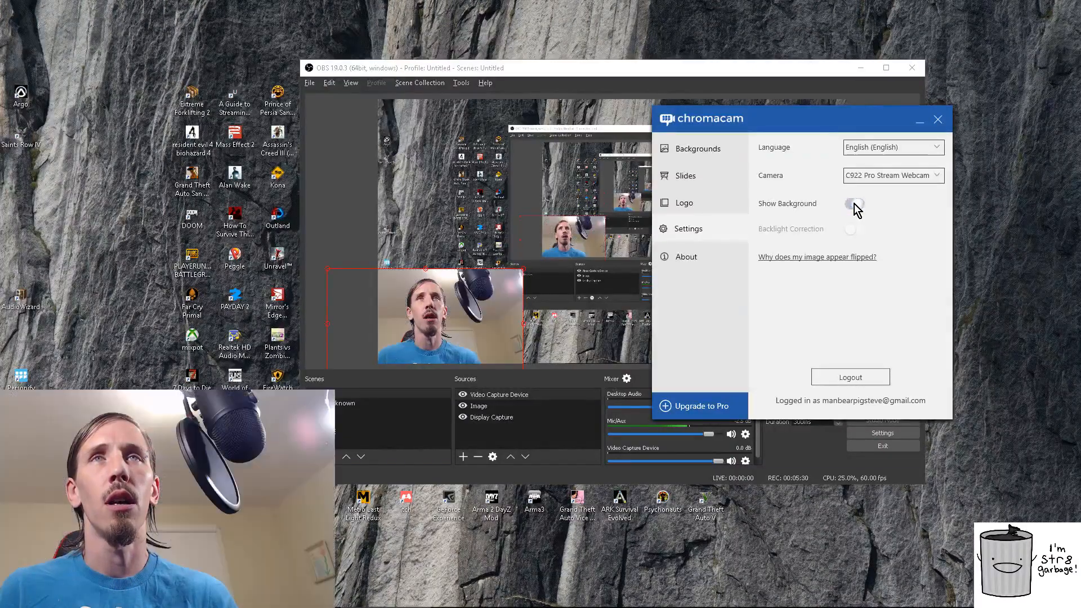
{"action": "left_click", "coordinate": [851, 204]}
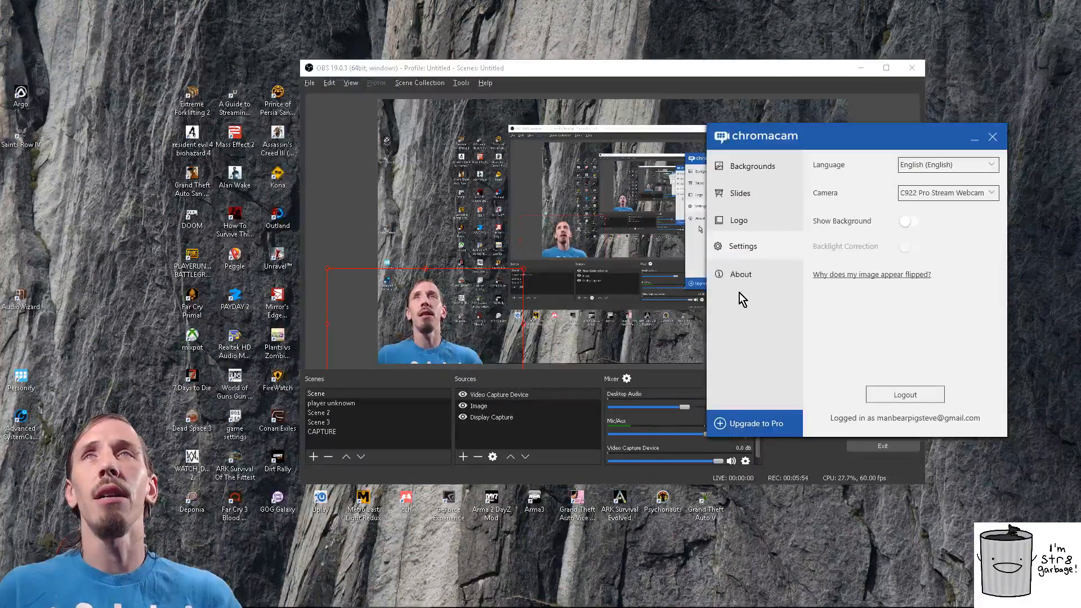
- Pass through Logo and return to the Backgrounds image gallery
{"action": "left_click", "coordinate": [740, 274]}
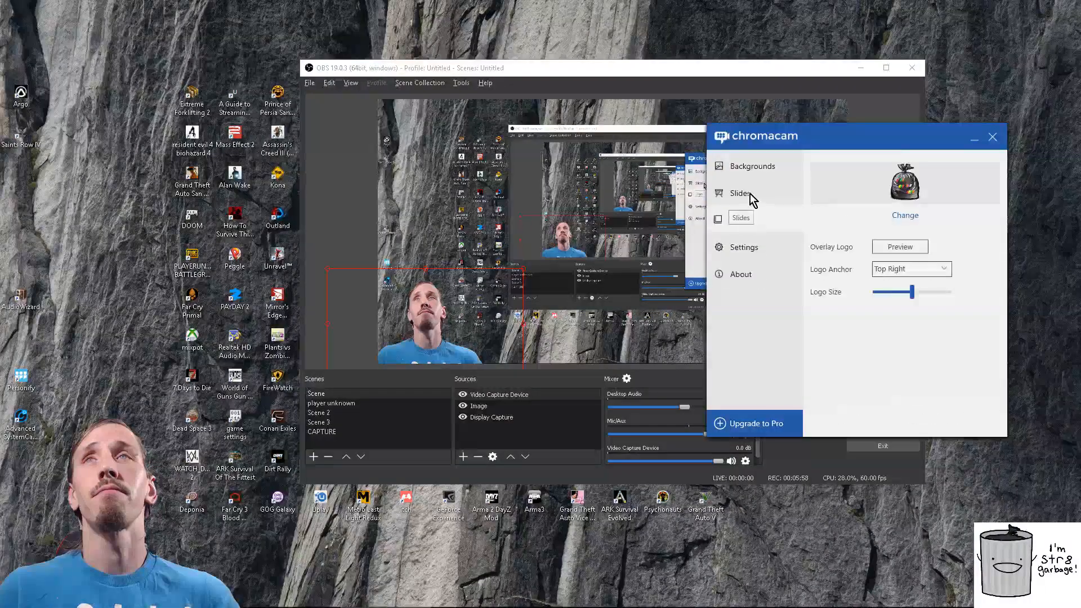
{"action": "left_click", "coordinate": [752, 166]}
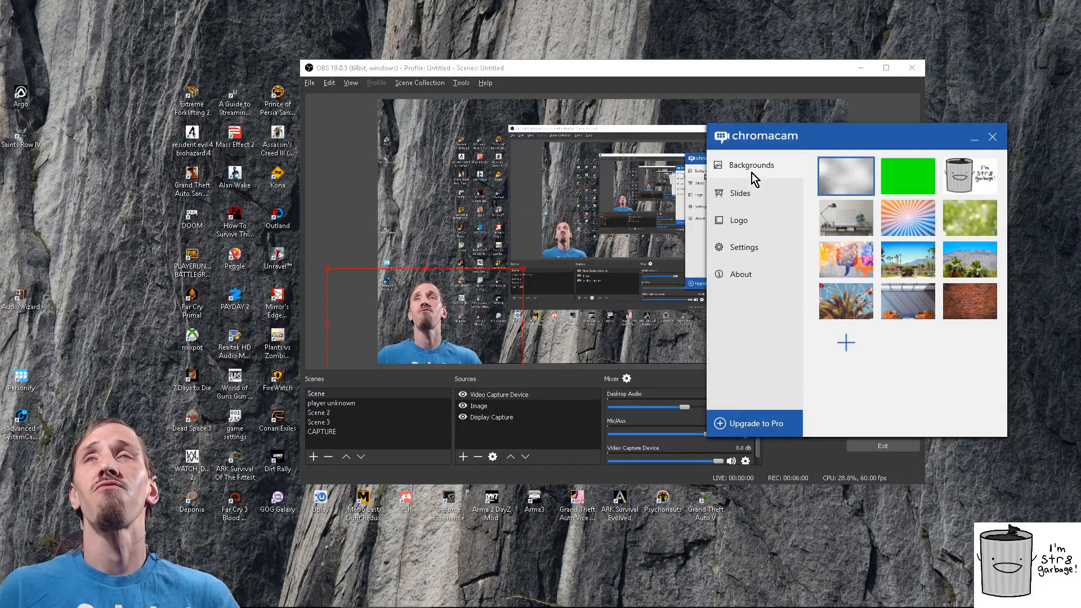
{"action": "mouse_move", "coordinate": [772, 236]}
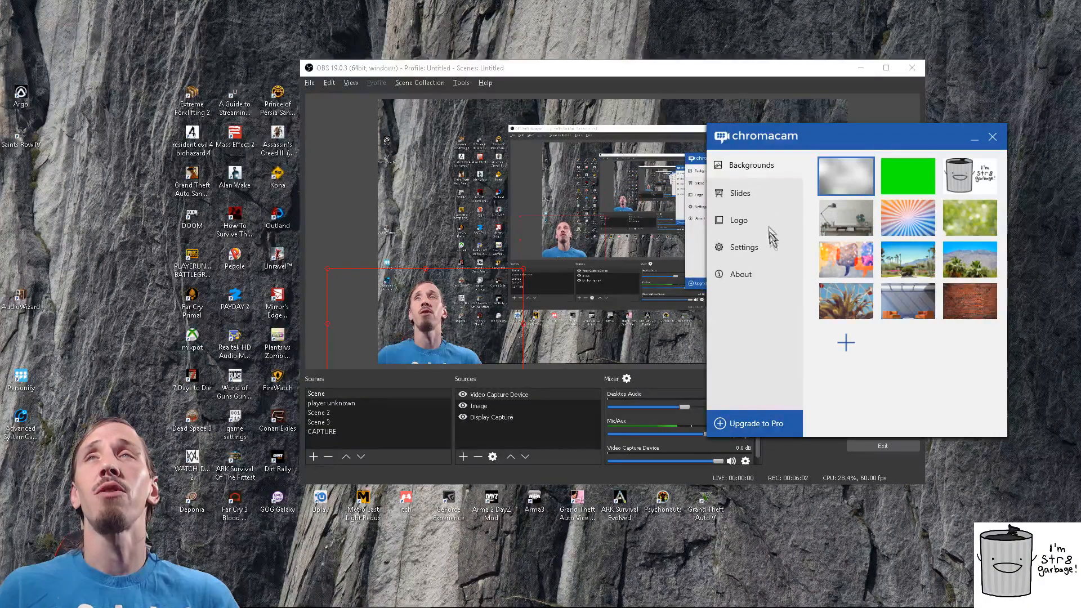
{"action": "mouse_move", "coordinate": [932, 361]}
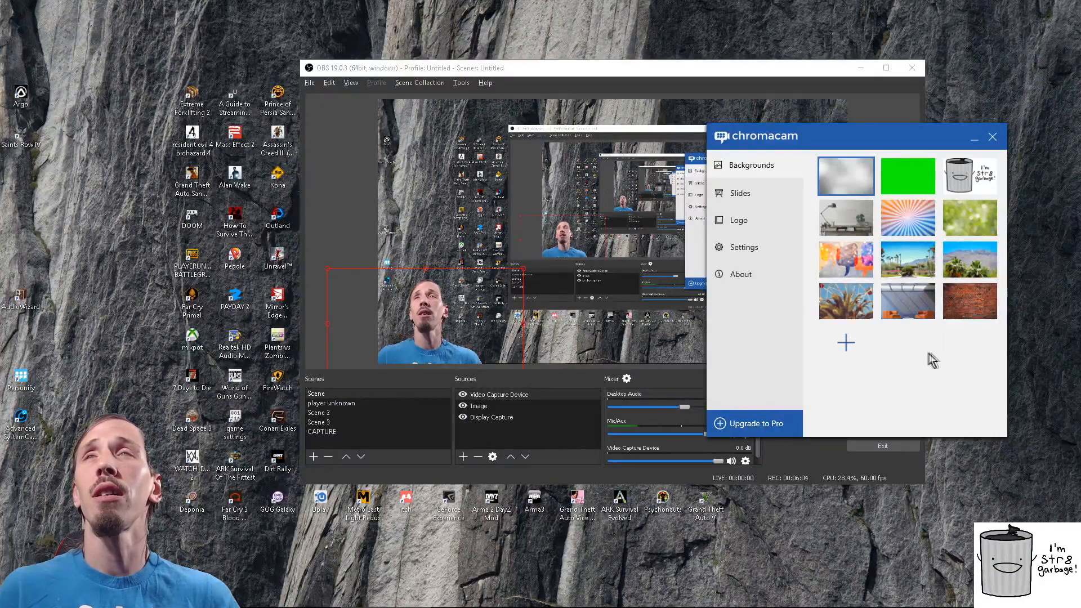
{"action": "mouse_move", "coordinate": [856, 382]}
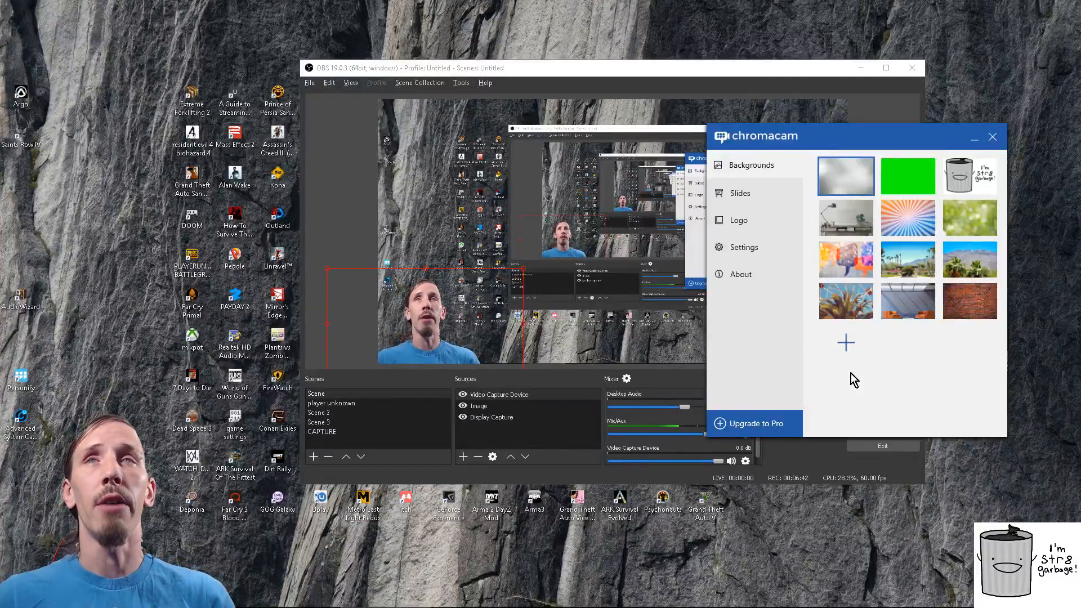
{"action": "mouse_move", "coordinate": [768, 285]}
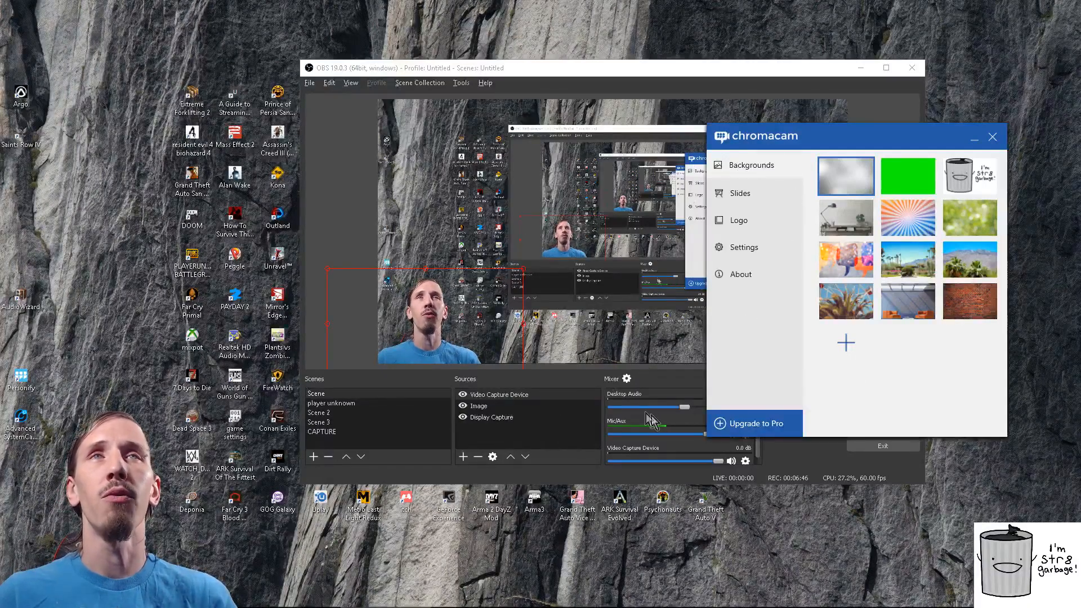
- Show the Pro upgrade offer: custom backgrounds, no watermarks, PowerPoint slides, custom logos
{"action": "left_click", "coordinate": [755, 423]}
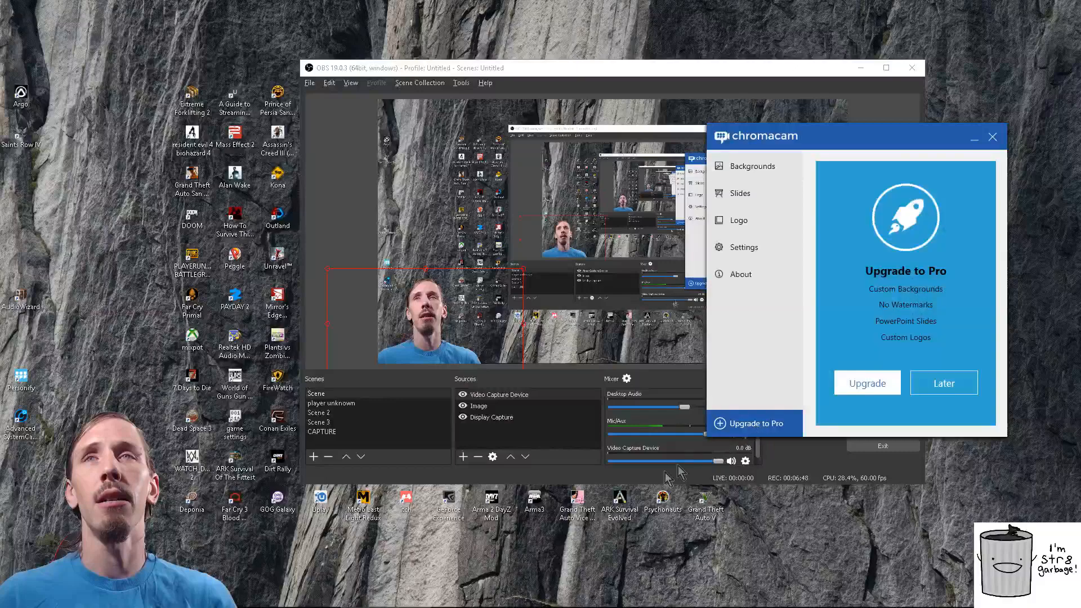
{"action": "mouse_move", "coordinate": [962, 335]}
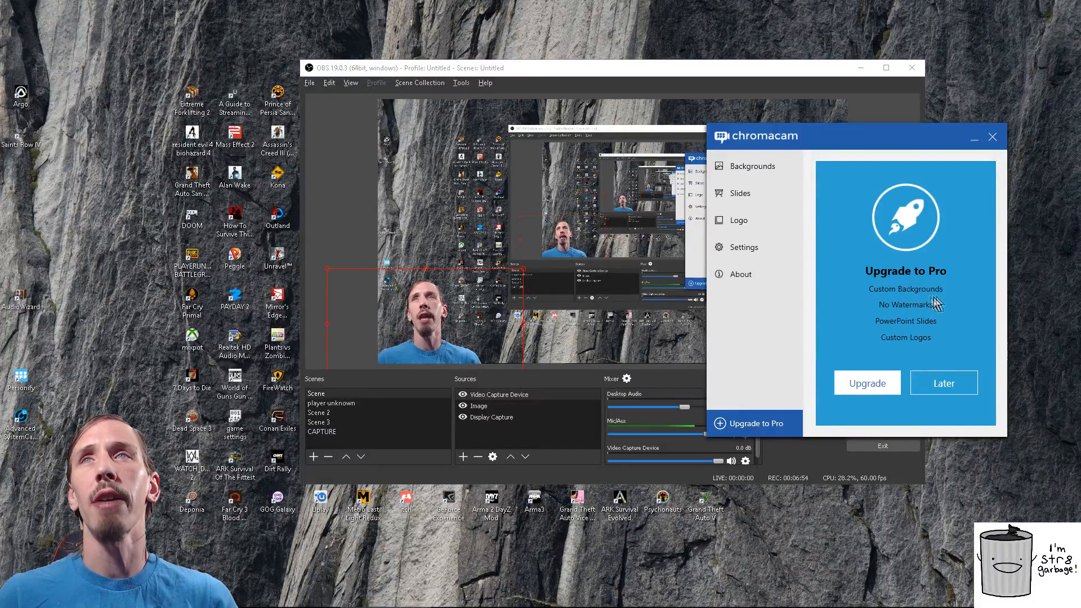
{"action": "mouse_move", "coordinate": [882, 337]}
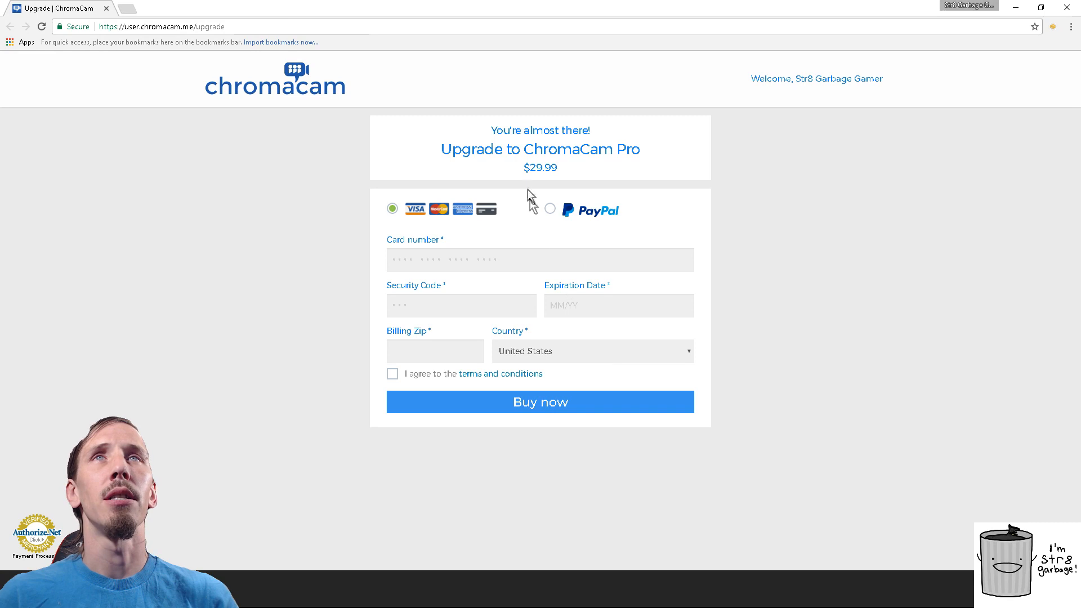
{"action": "mouse_move", "coordinate": [638, 374]}
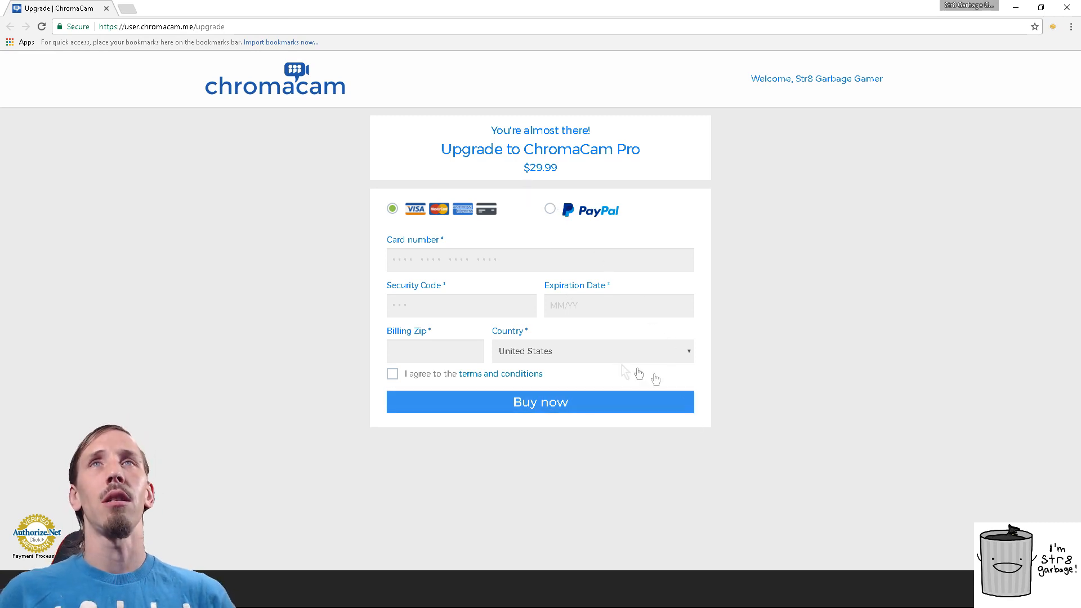
{"action": "mouse_move", "coordinate": [797, 269]}
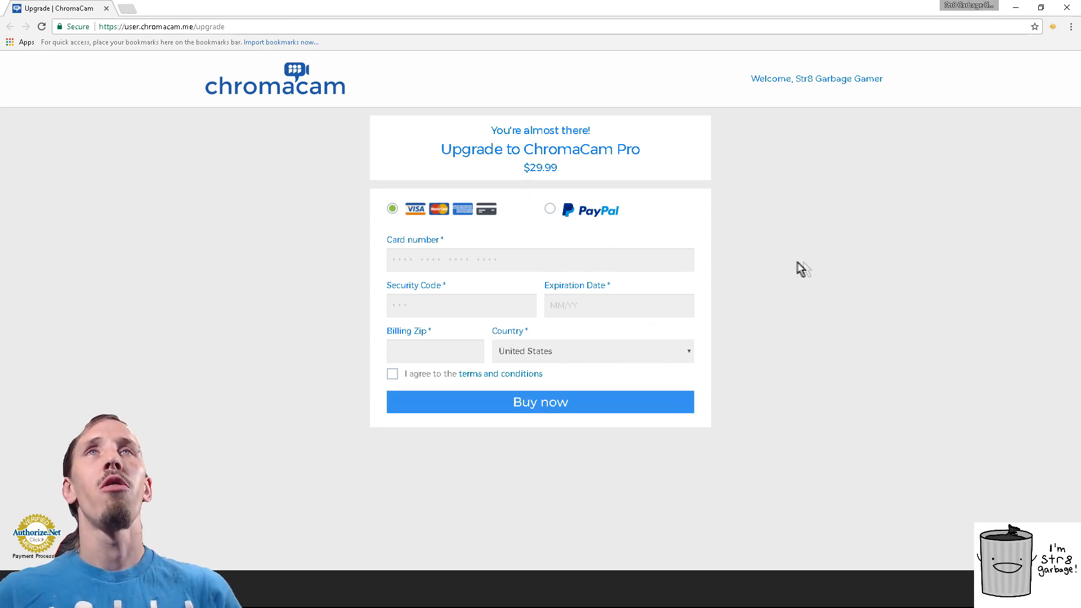
{"action": "mouse_move", "coordinate": [995, 78]}
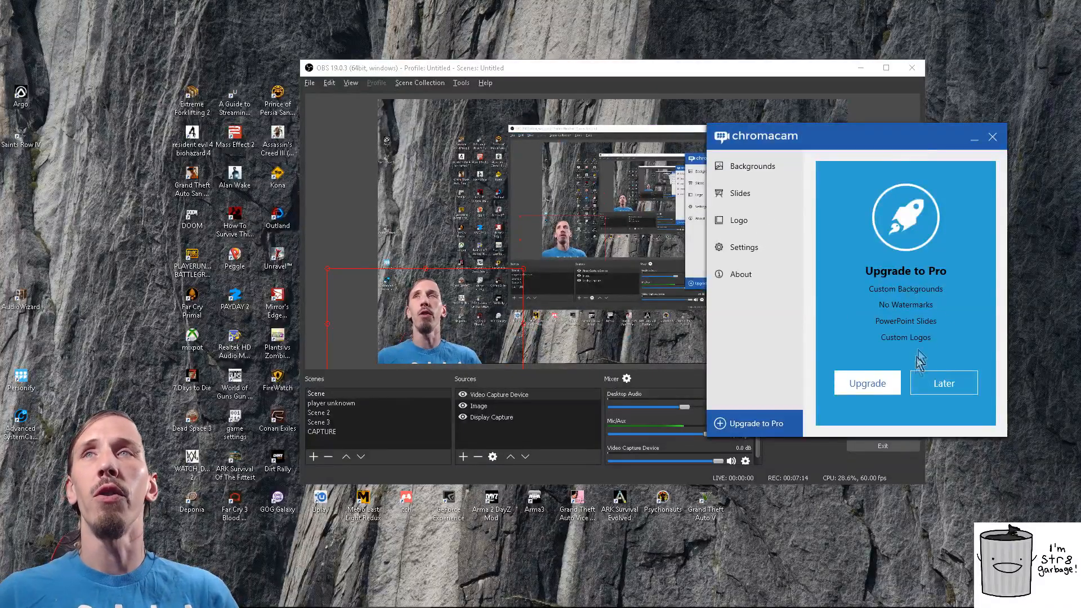
{"action": "mouse_move", "coordinate": [855, 278]}
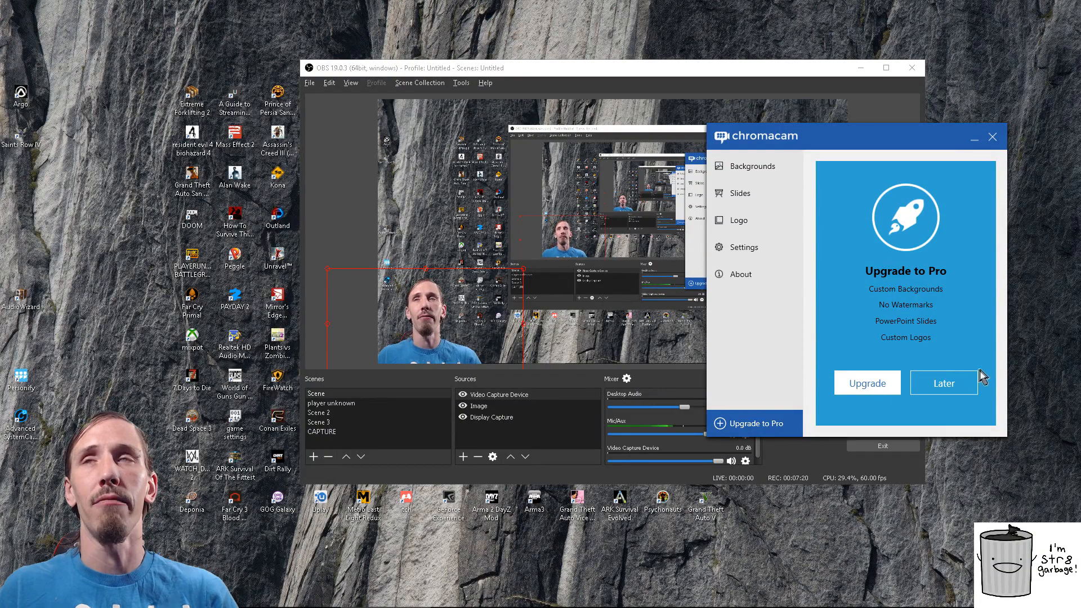
- Postpone the Pro upgrade with Later and view the Slides presentation choices
{"action": "left_click", "coordinate": [944, 383]}
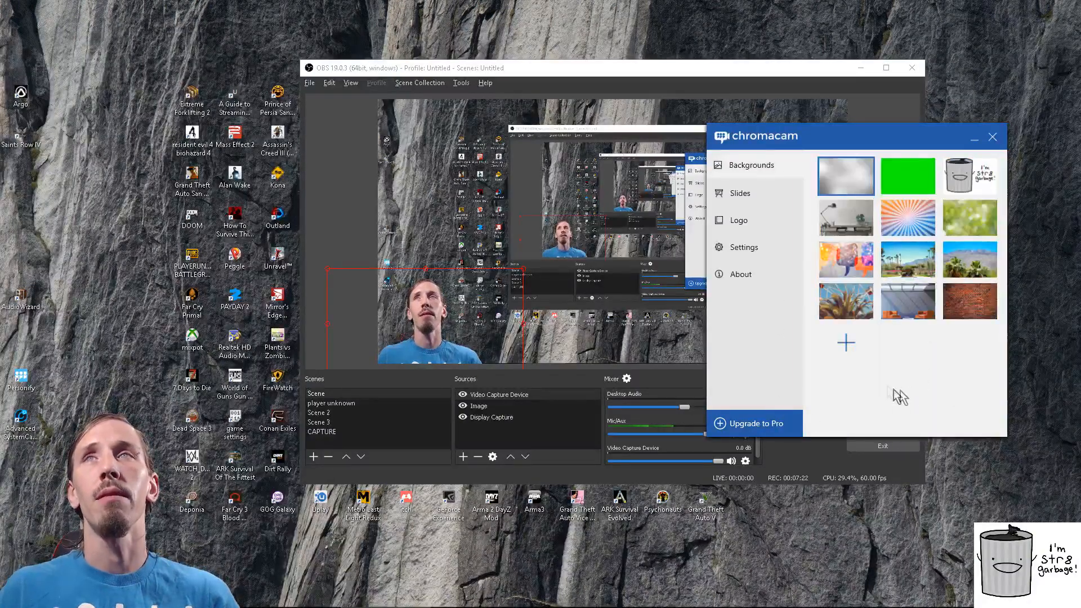
{"action": "left_click", "coordinate": [739, 192]}
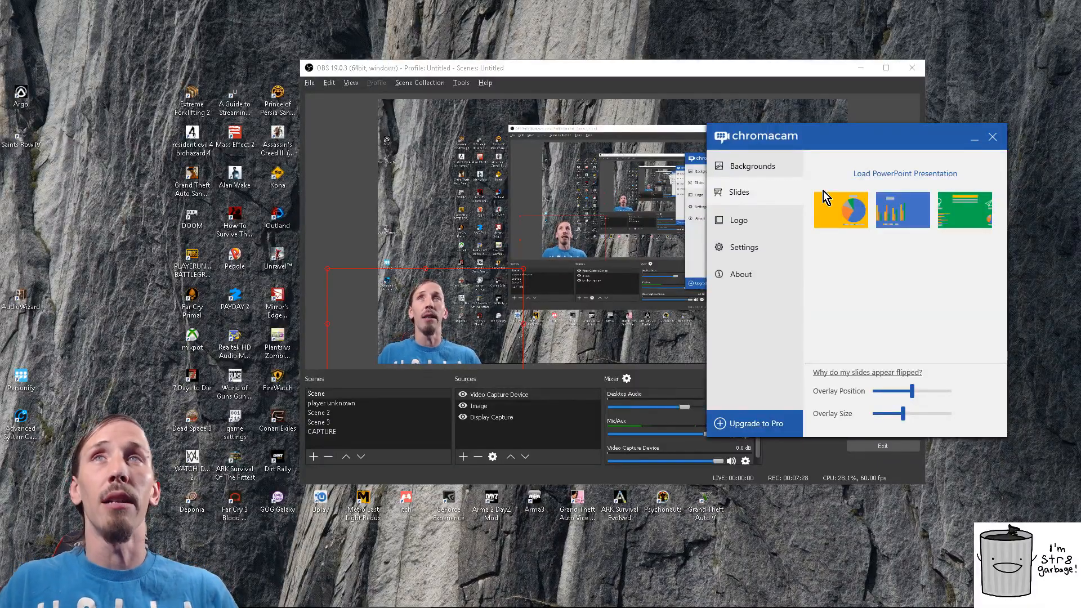
- Reopen the Logo section showing the trash-bag logo overlay
{"action": "left_click", "coordinate": [738, 220]}
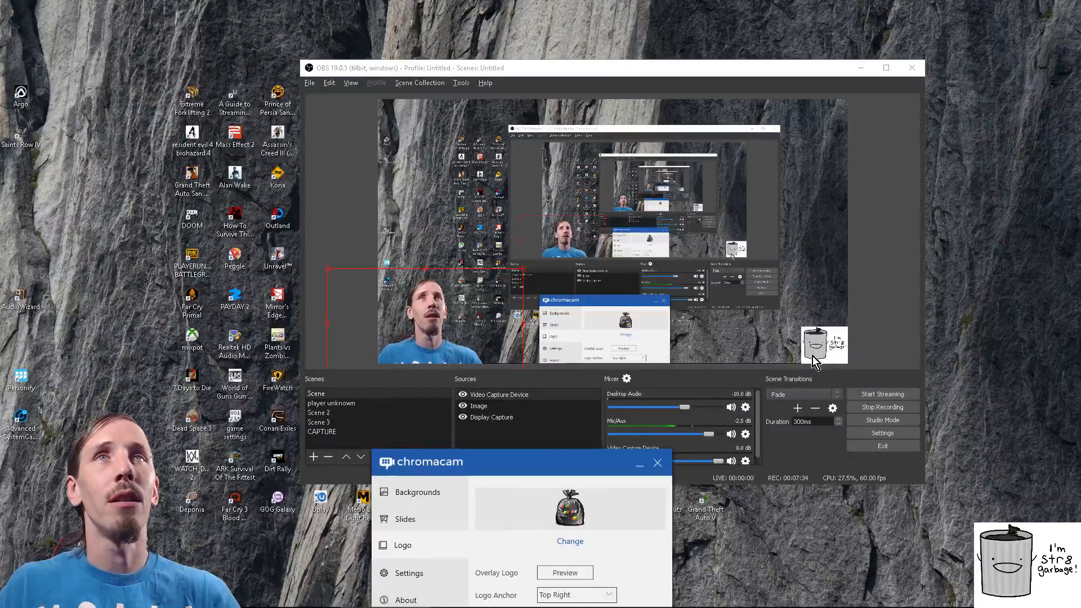
{"action": "mouse_move", "coordinate": [757, 297]}
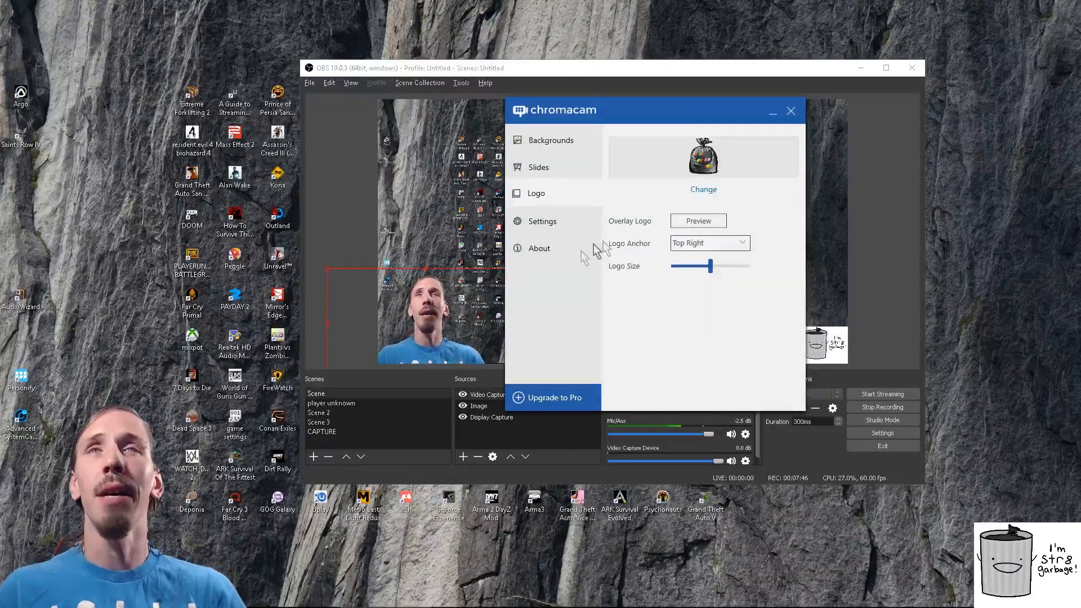
- Glance at the Backgrounds gallery, then close ChromaCam, leaving OBS in front
{"action": "left_click", "coordinate": [549, 140]}
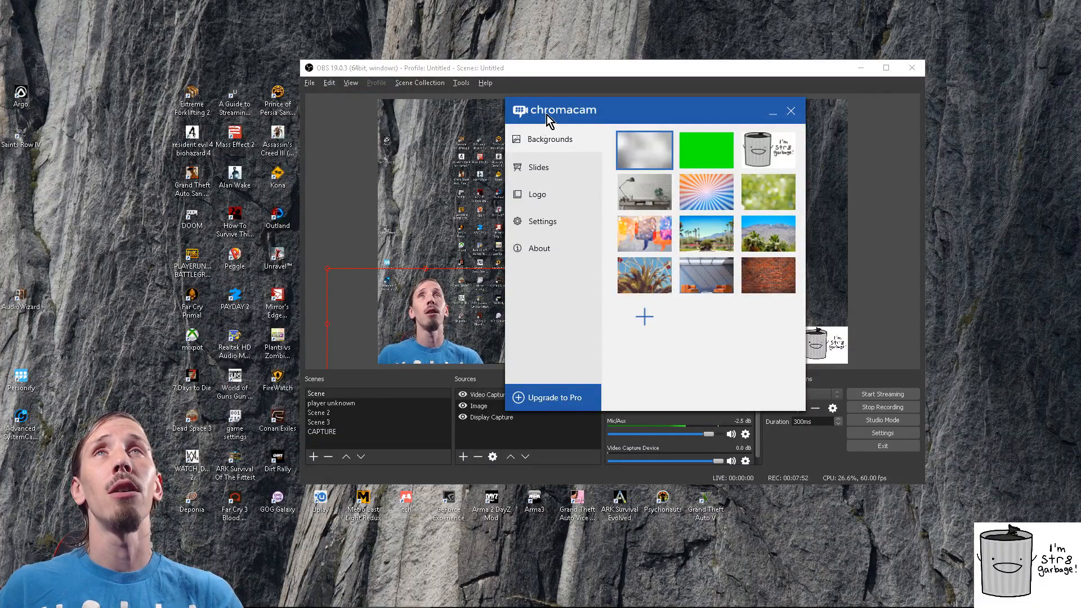
{"action": "mouse_move", "coordinate": [512, 259]}
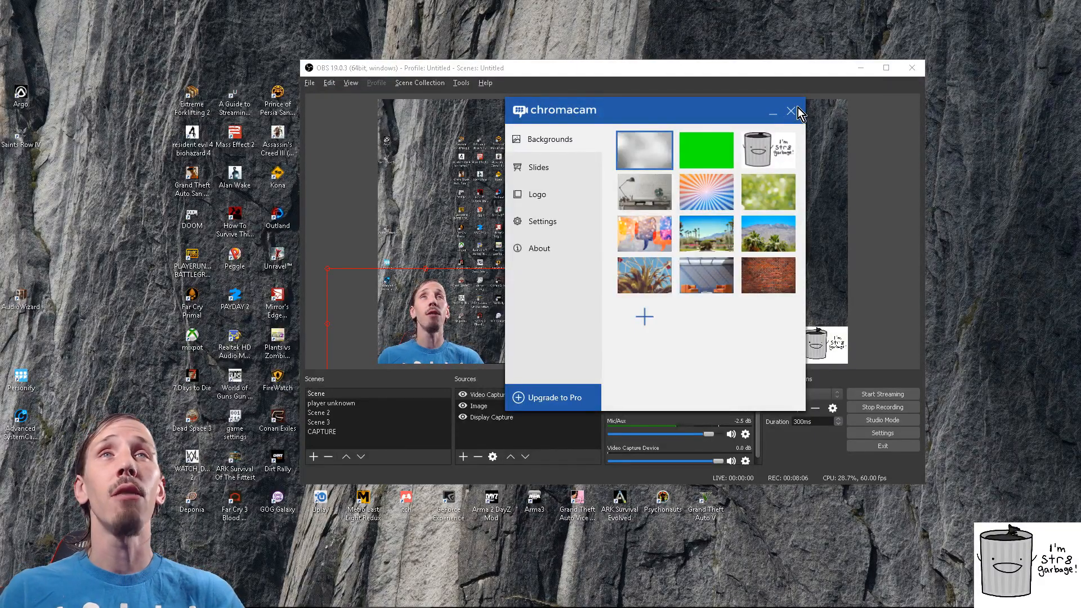
{"action": "left_click", "coordinate": [790, 111]}
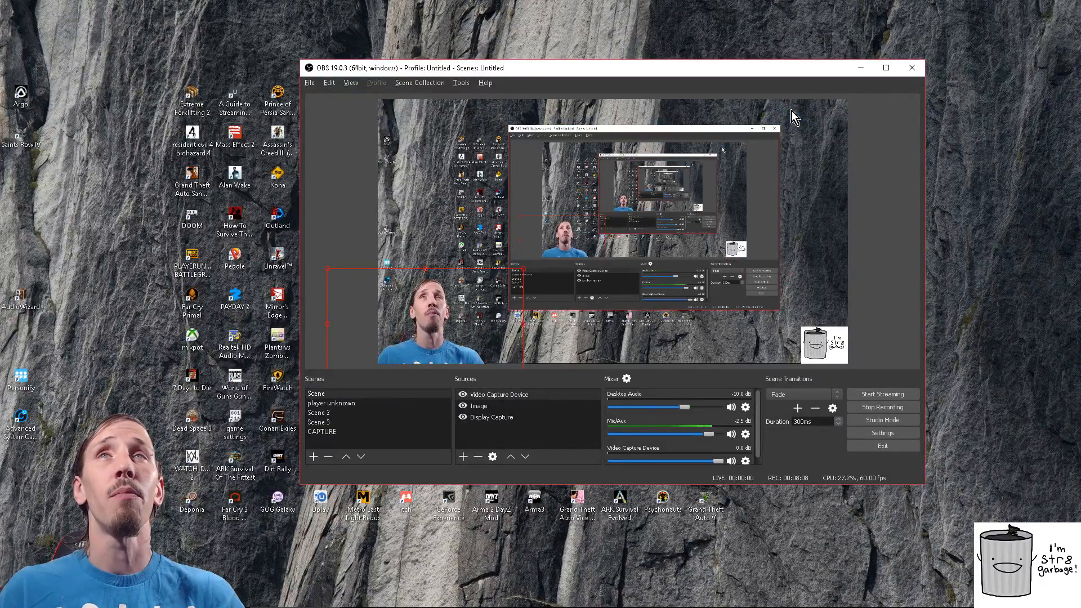